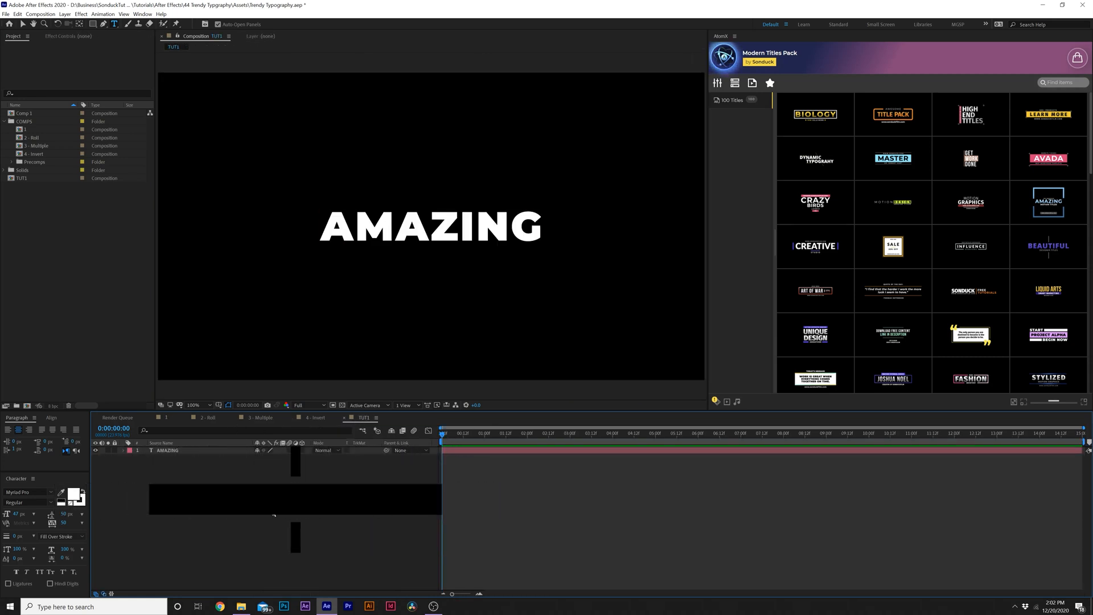
# Step: Nest the AMAZING text layer into a new Title Placeholder precomposition
pyautogui.click(168, 450)
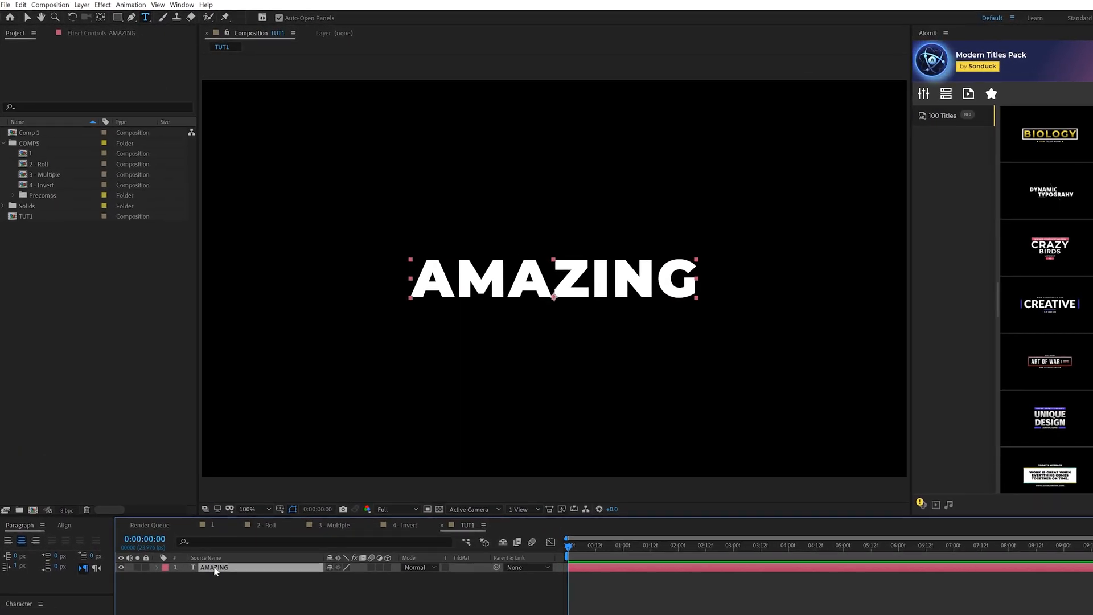
pyautogui.moveTo(289, 418)
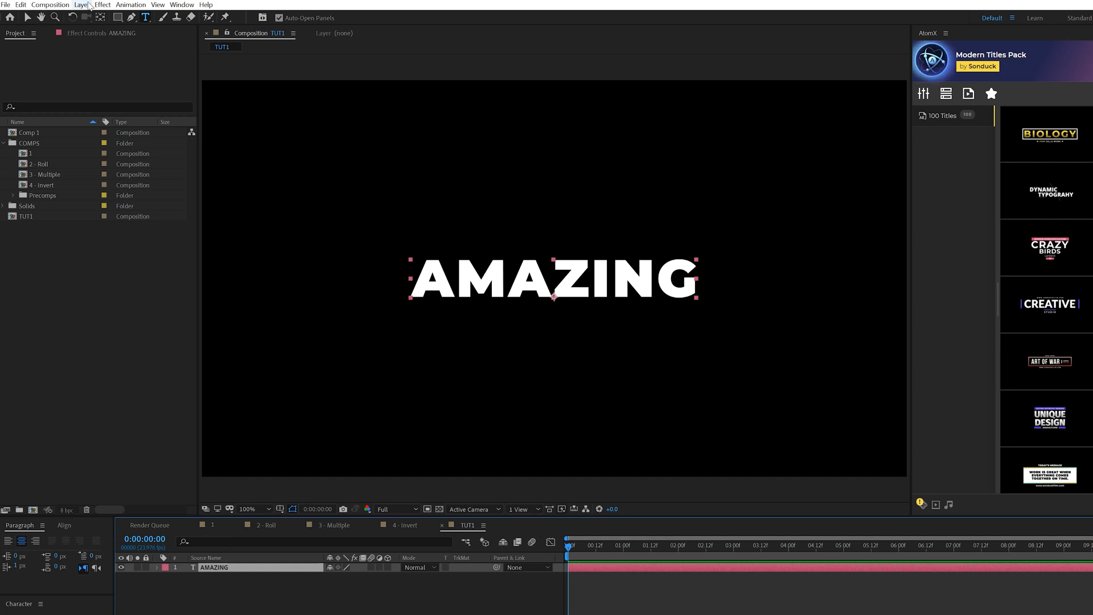
pyautogui.click(81, 5)
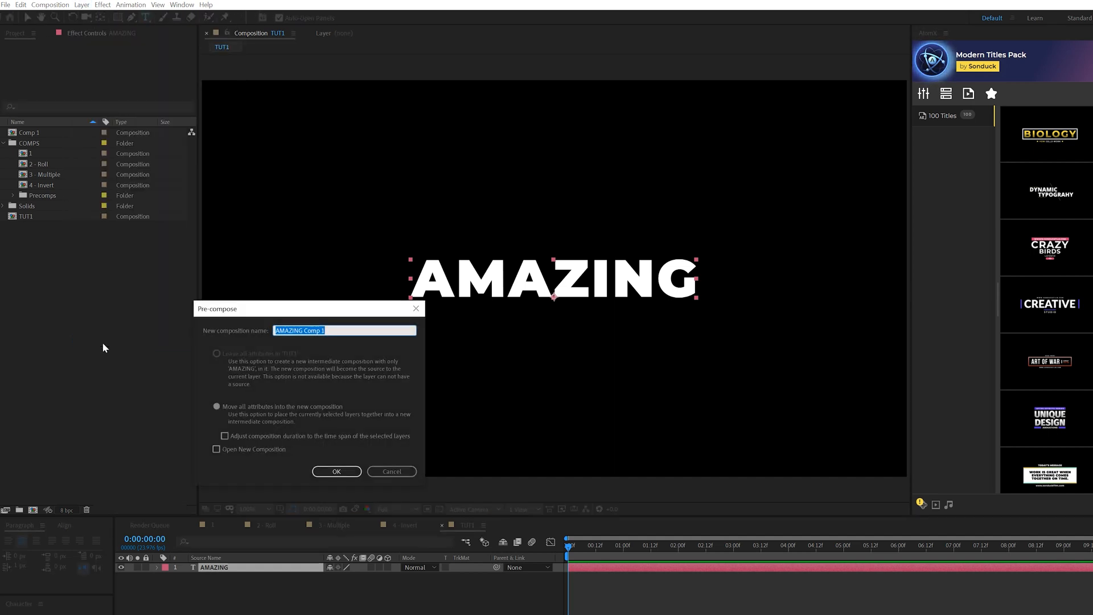
pyautogui.click(336, 471)
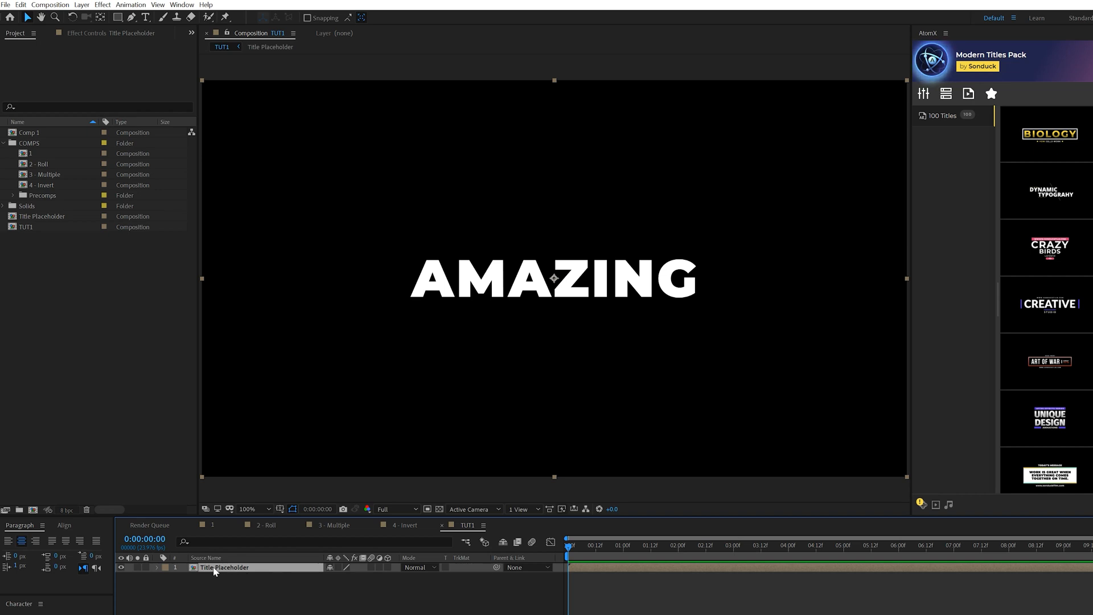
# Step: Resize the Title Placeholder composition to 866 × 145 px around the AMAZING text
pyautogui.click(50, 5)
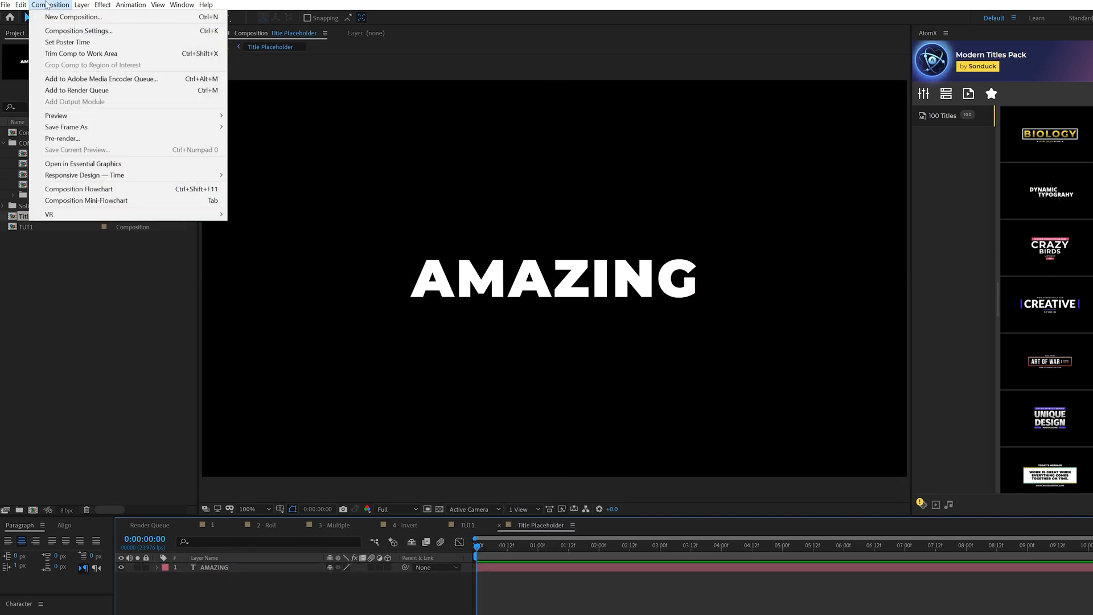
pyautogui.click(78, 31)
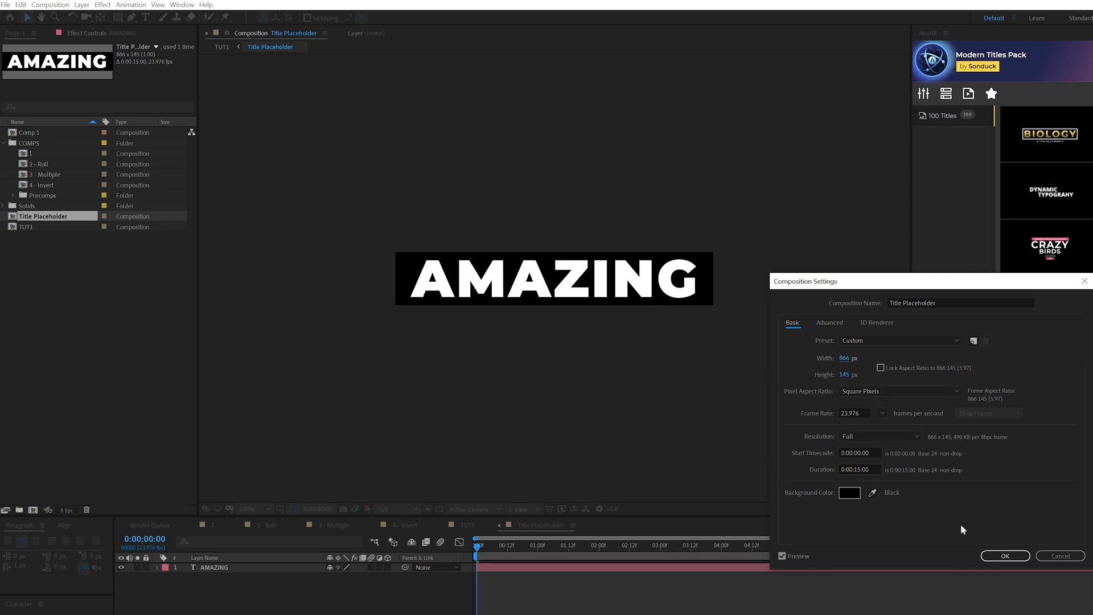
pyautogui.moveTo(615, 310)
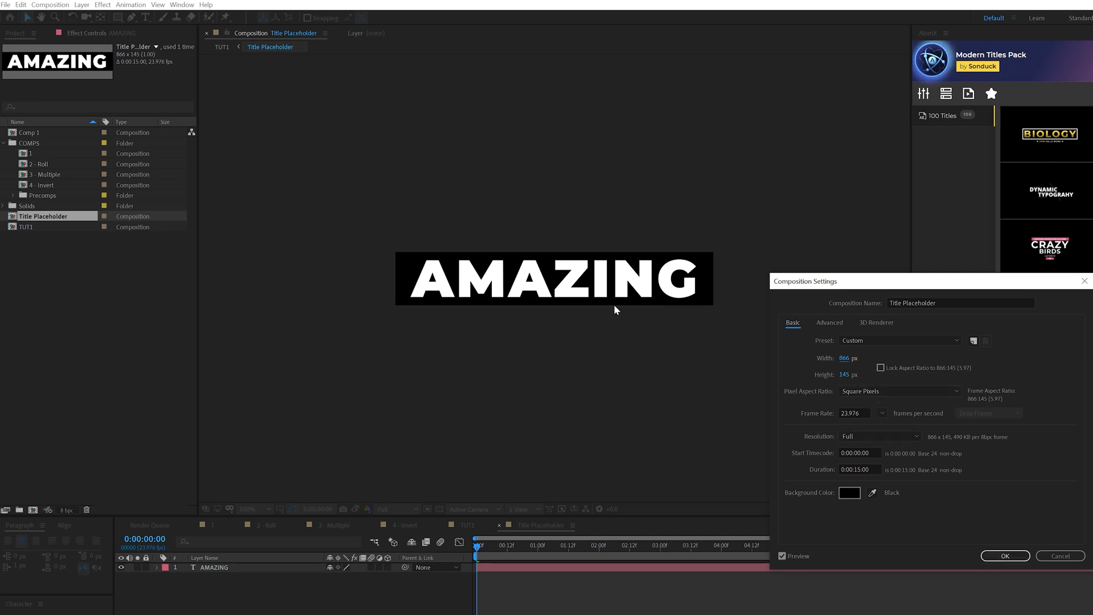
pyautogui.click(1005, 556)
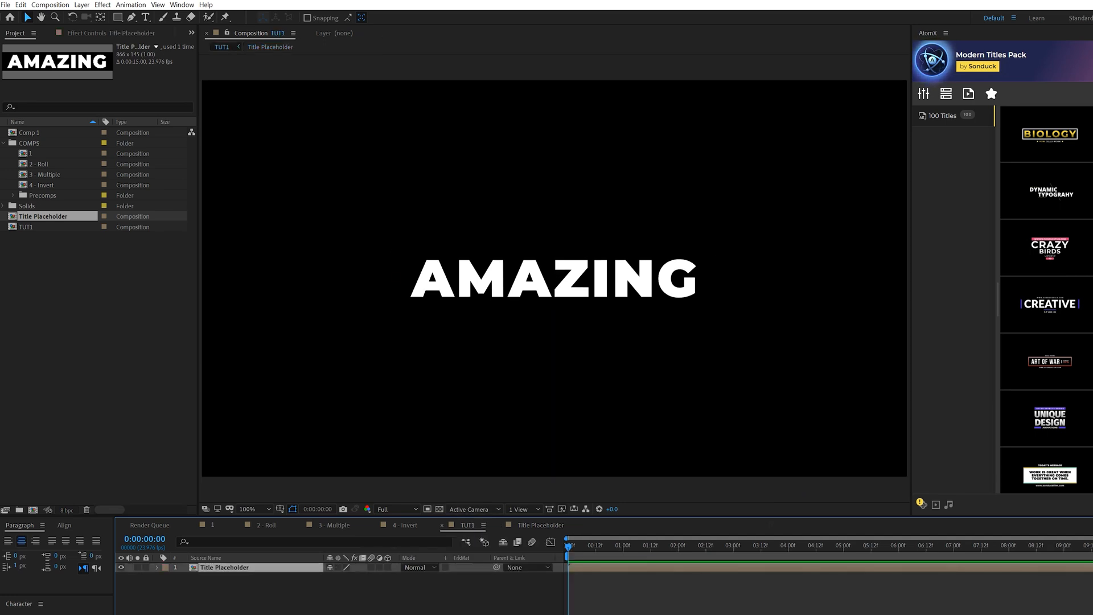
# Step: Add Motion Tile to Title Placeholder so AMAZING repeats in a grid across the frame
pyautogui.click(224, 567)
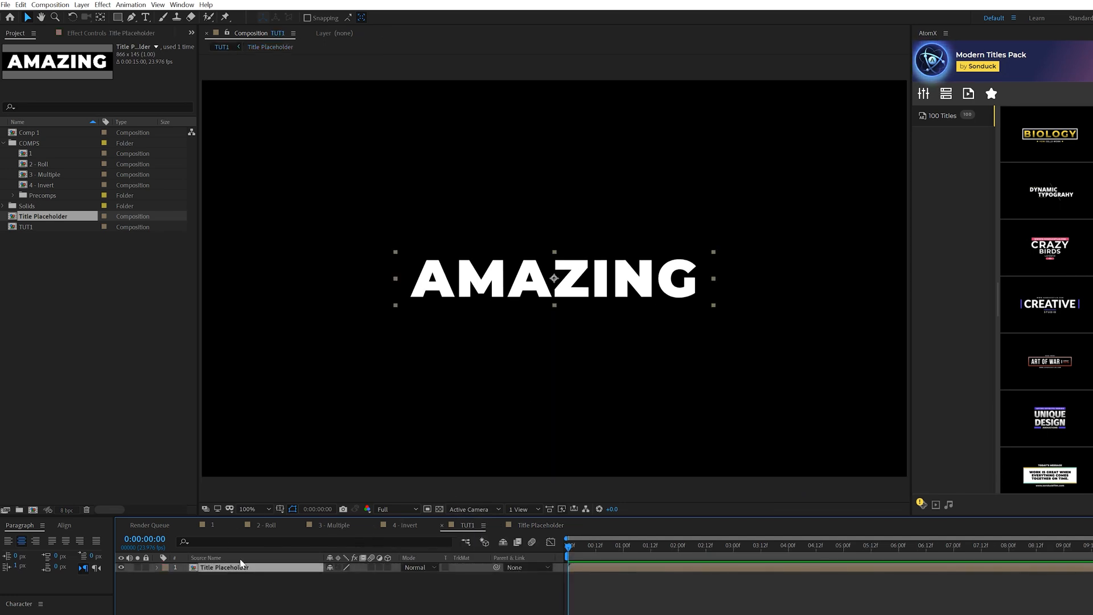
pyautogui.click(101, 4)
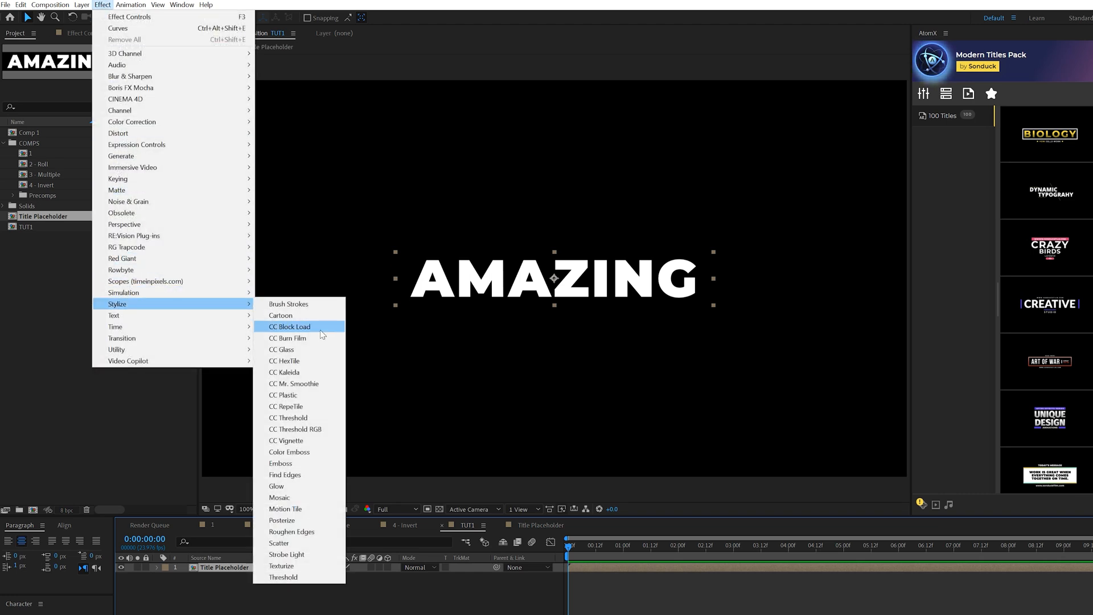
pyautogui.click(285, 508)
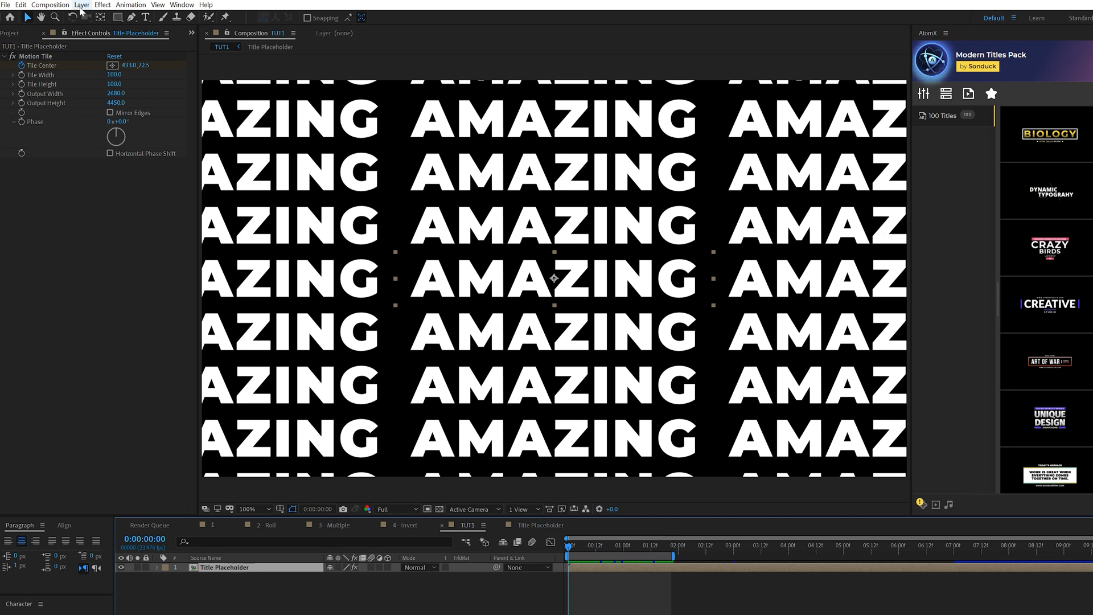
# Step: Pre-compose the tiled layer as 'Title Motion Tile' with all attributes moved in
pyautogui.click(82, 4)
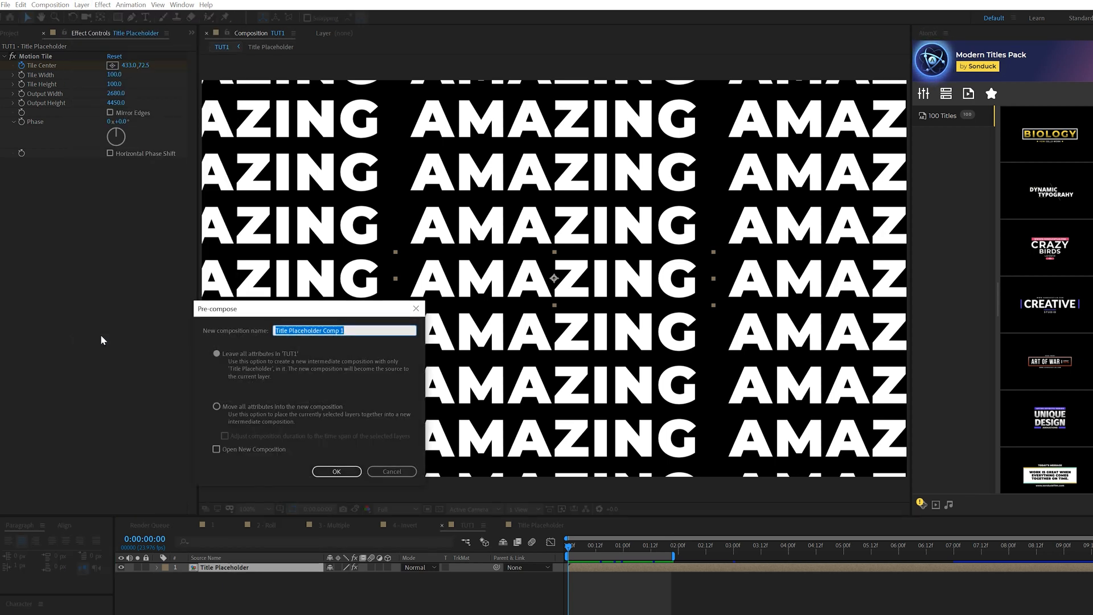
pyautogui.write('Title Motion')
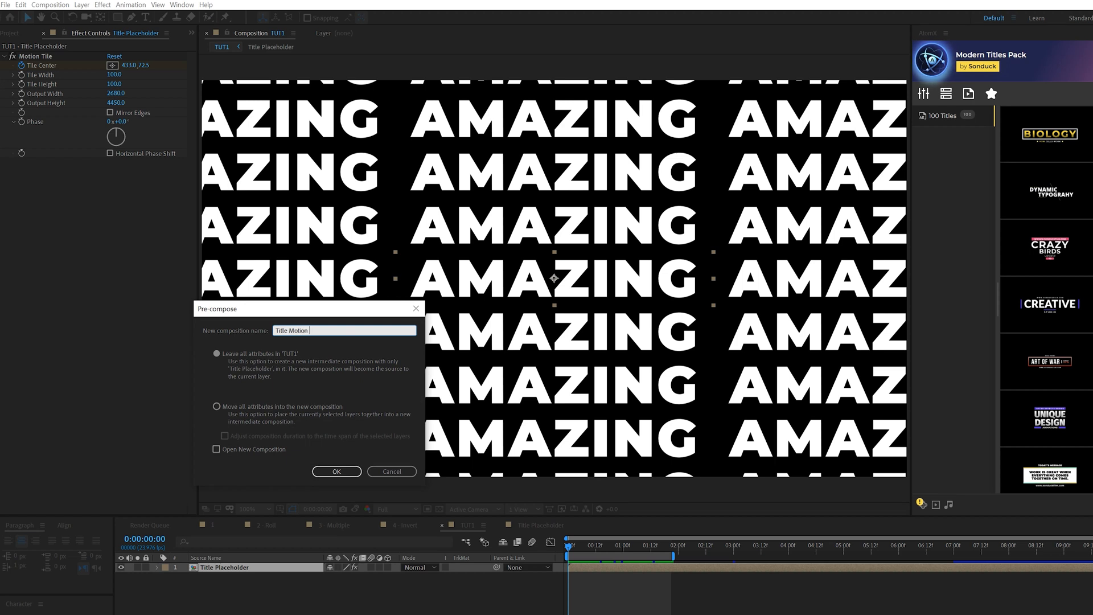
pyautogui.click(217, 406)
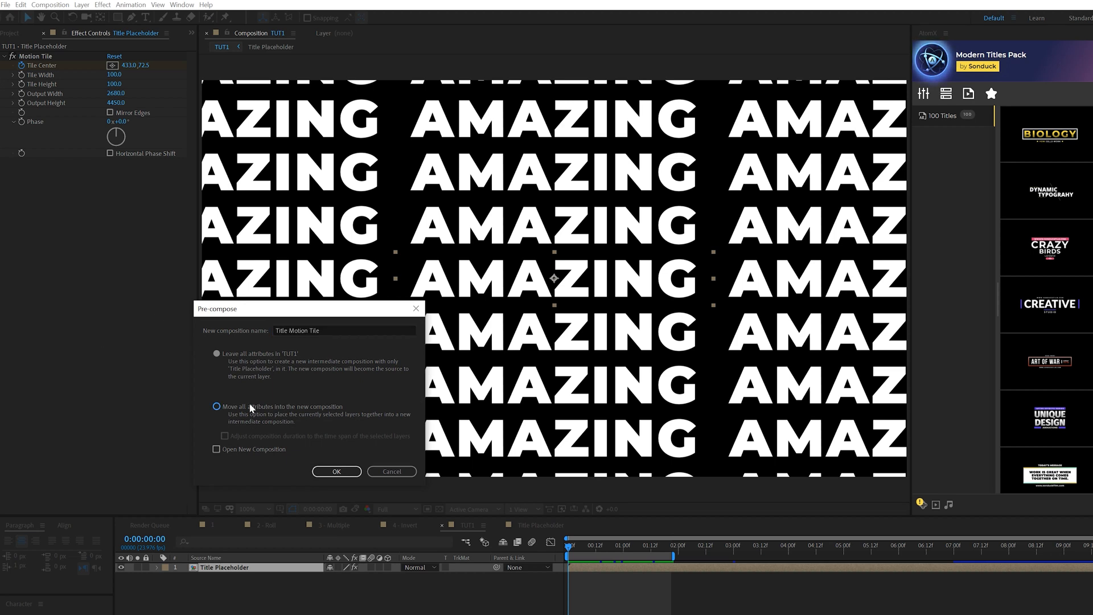
pyautogui.click(336, 471)
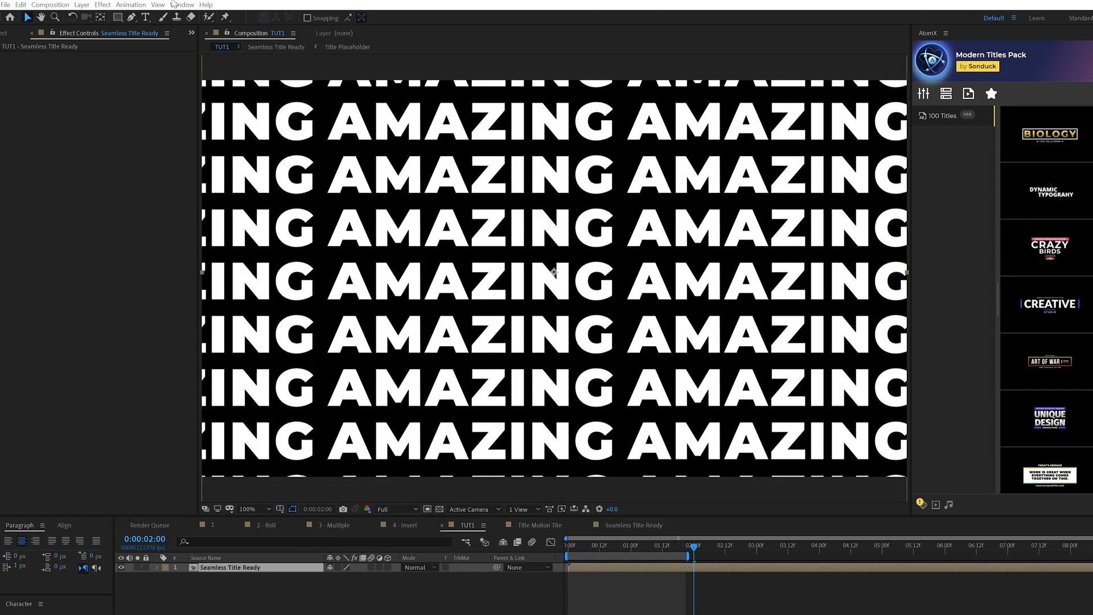
# Step: Wrap it with CC Cylinder rendering the outside, radius 135, rotated -25° on X
pyautogui.click(102, 5)
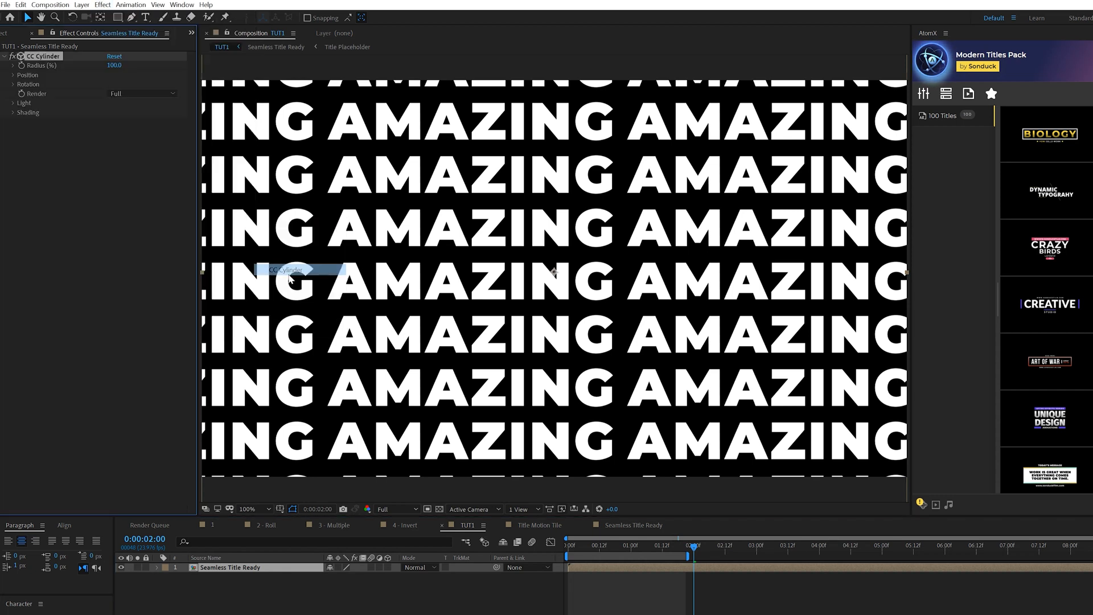
pyautogui.click(141, 93)
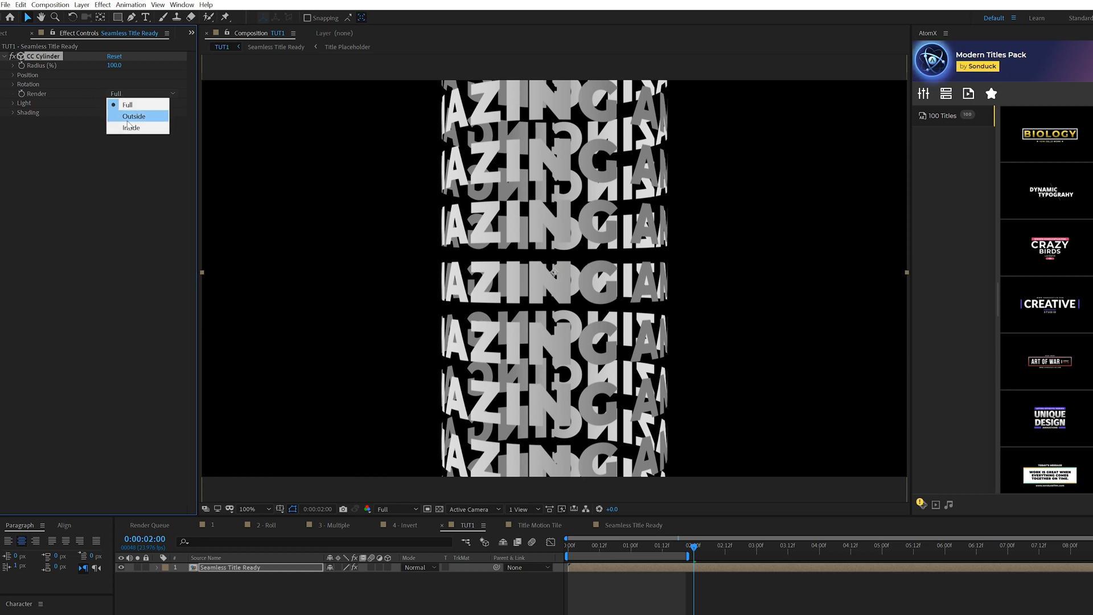
pyautogui.click(133, 116)
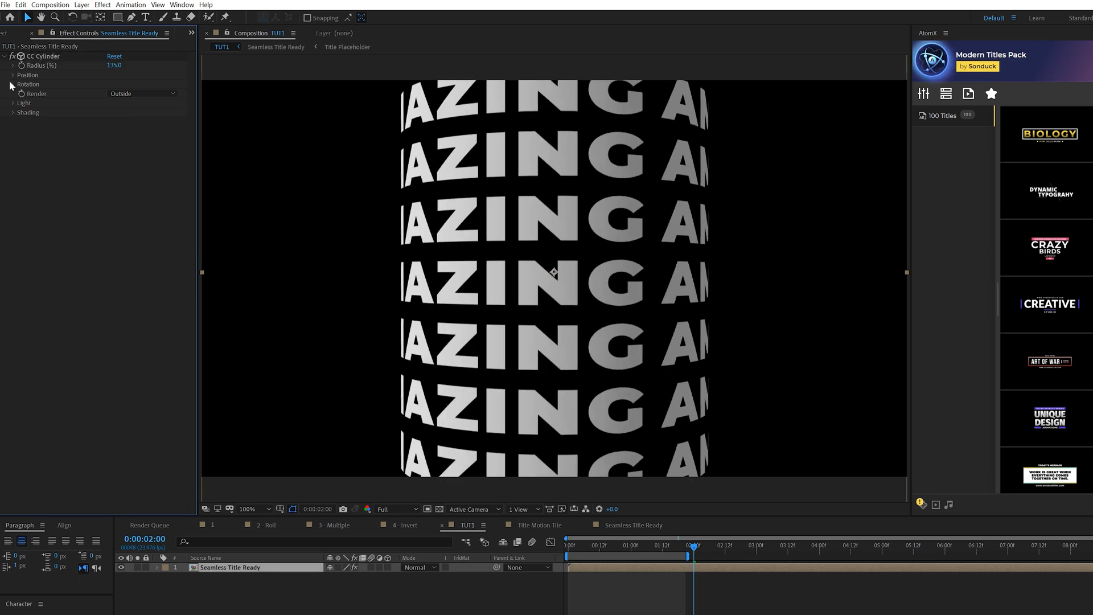
pyautogui.click(11, 83)
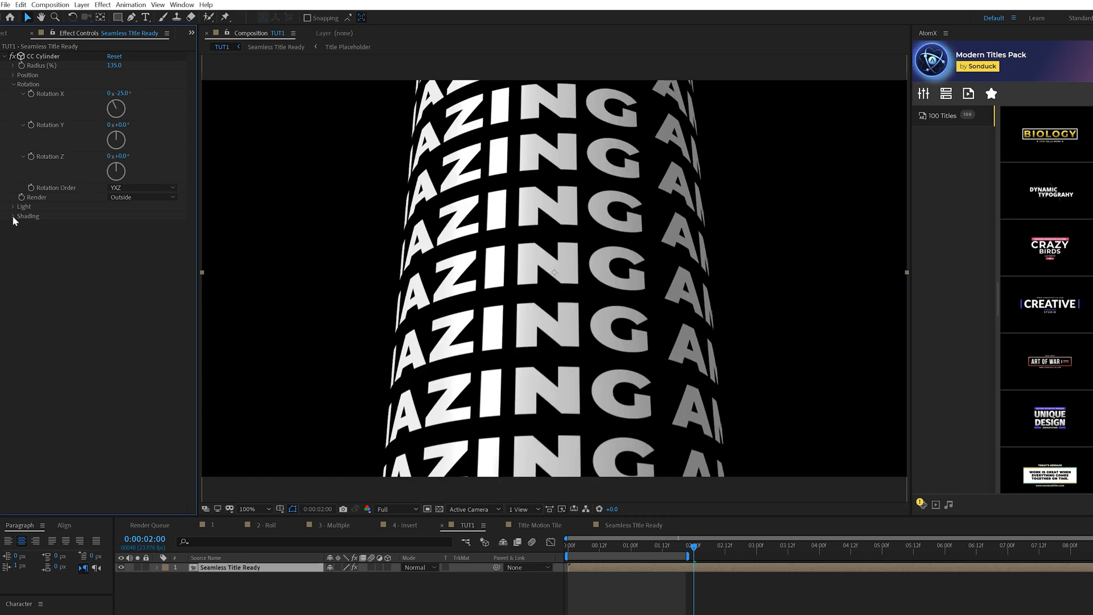
pyautogui.click(12, 217)
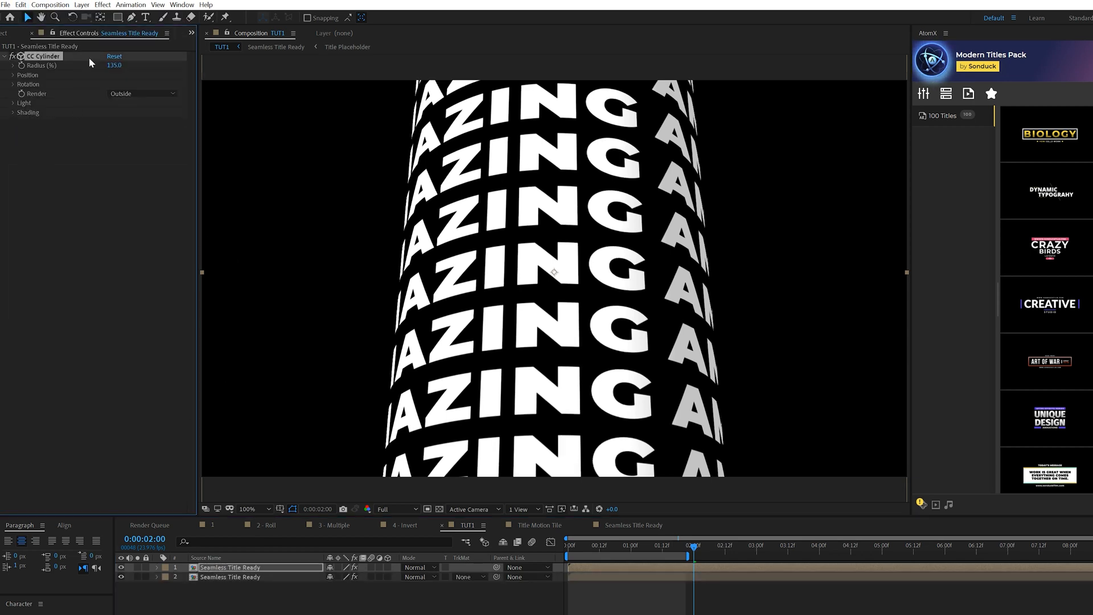
# Step: Reset the duplicate cylinder to radius 129 rendering the inside, and shift it left
pyautogui.click(142, 93)
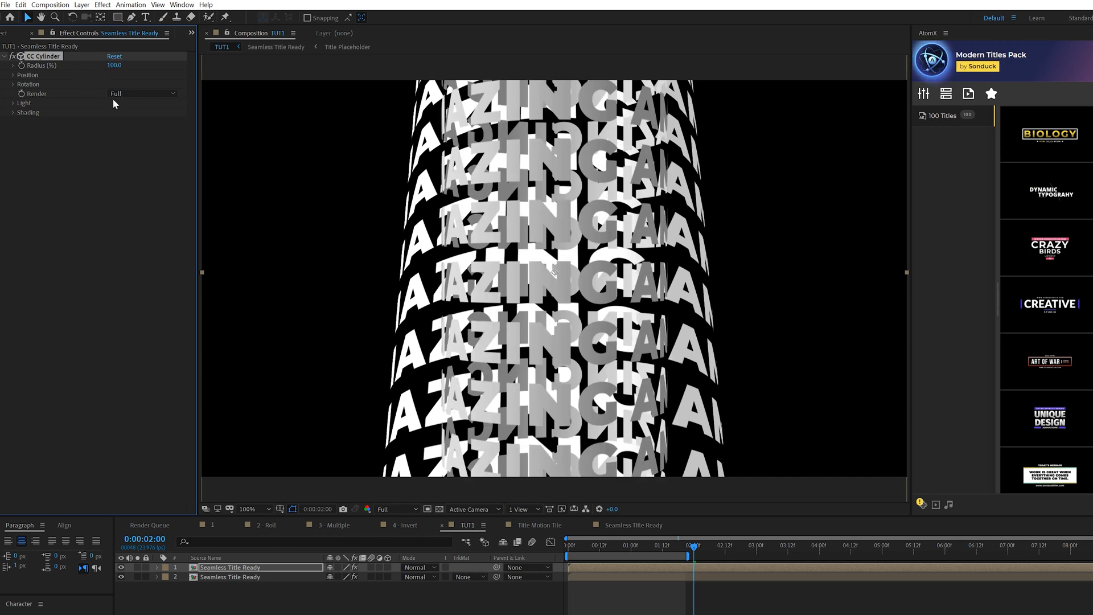
pyautogui.click(114, 65)
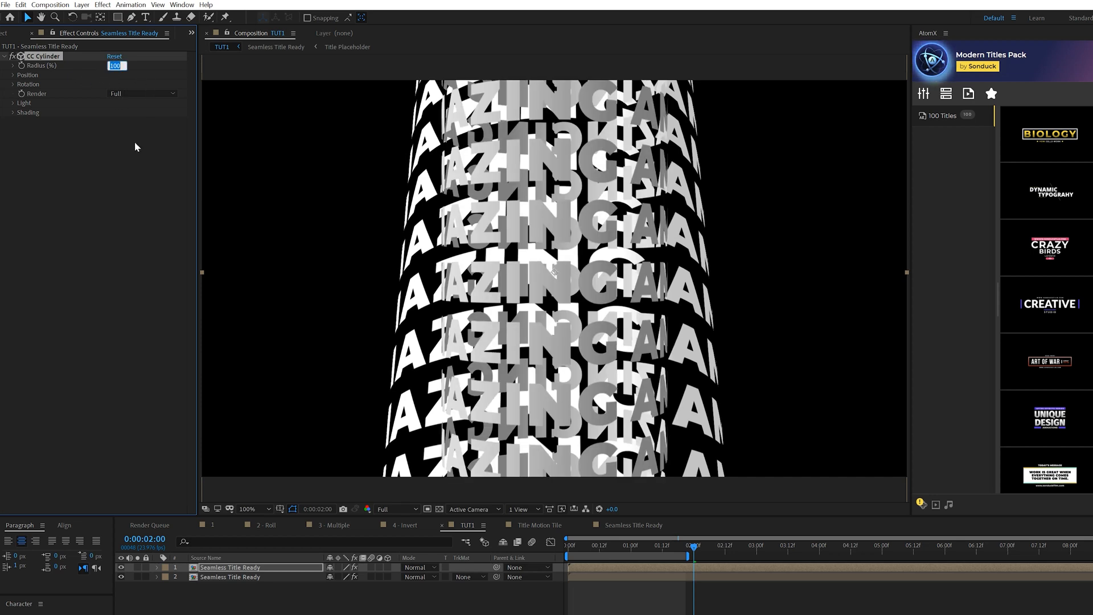
pyautogui.write('129.')
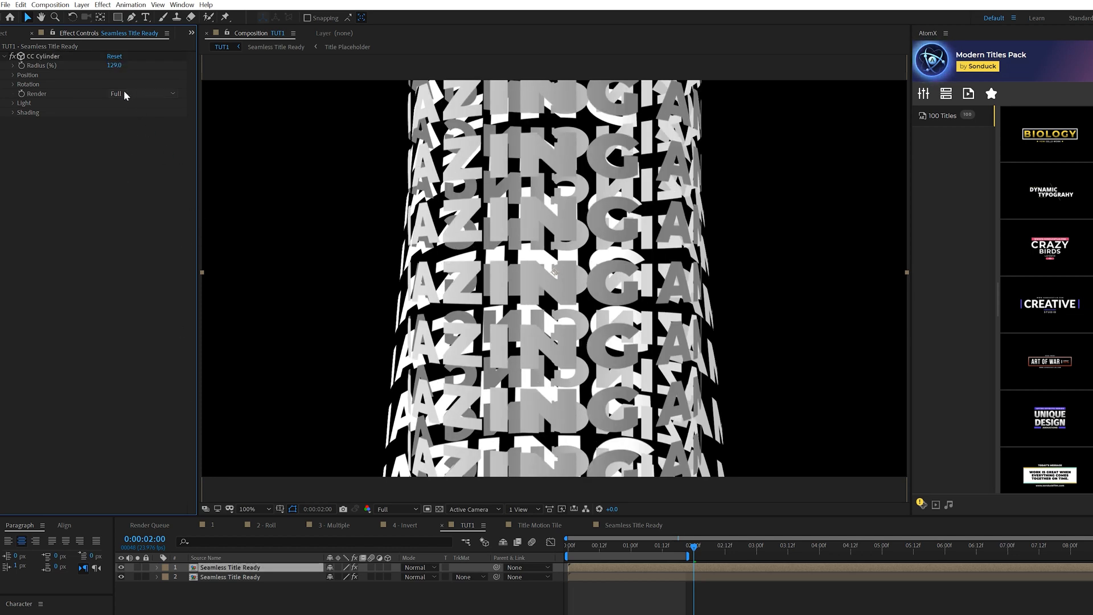
pyautogui.click(144, 93)
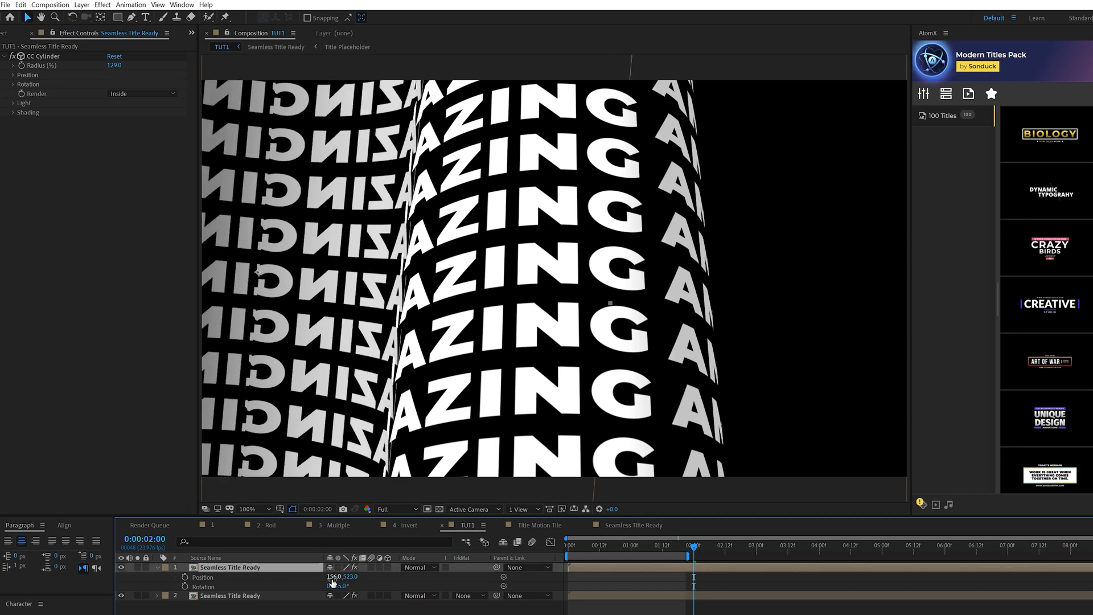
pyautogui.moveTo(338, 576); pyautogui.dragTo(328, 576)
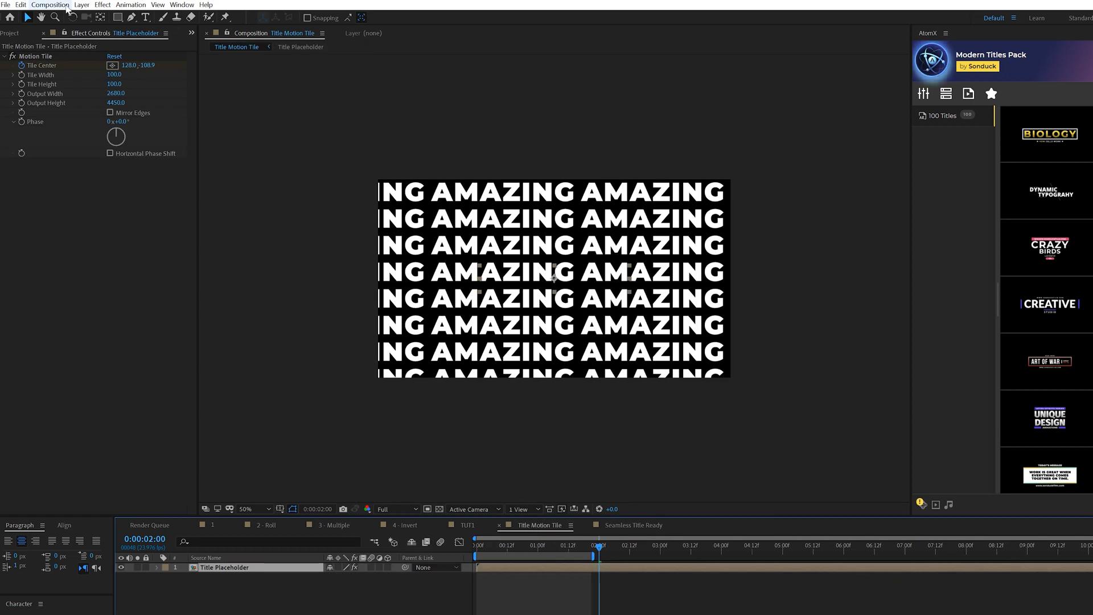
# Step: Return to TUT1 to add a third cylinder layer extending the AMAZING wall
pyautogui.click(49, 5)
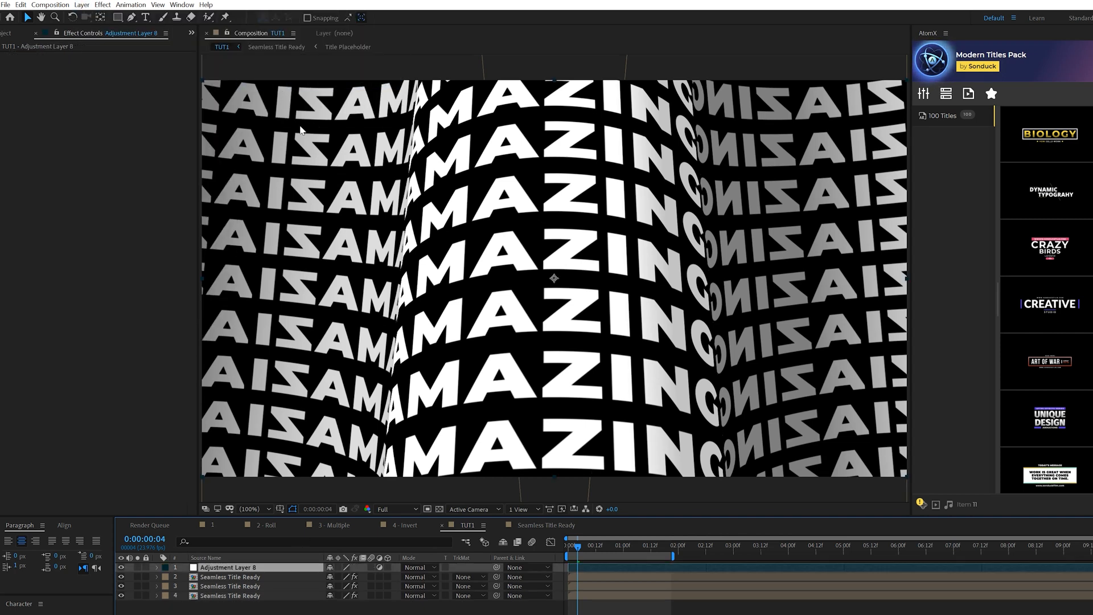
# Step: Tint the wall with a 4-Color Gradient on the adjustment layer using purple-violet swatches
pyautogui.click(101, 5)
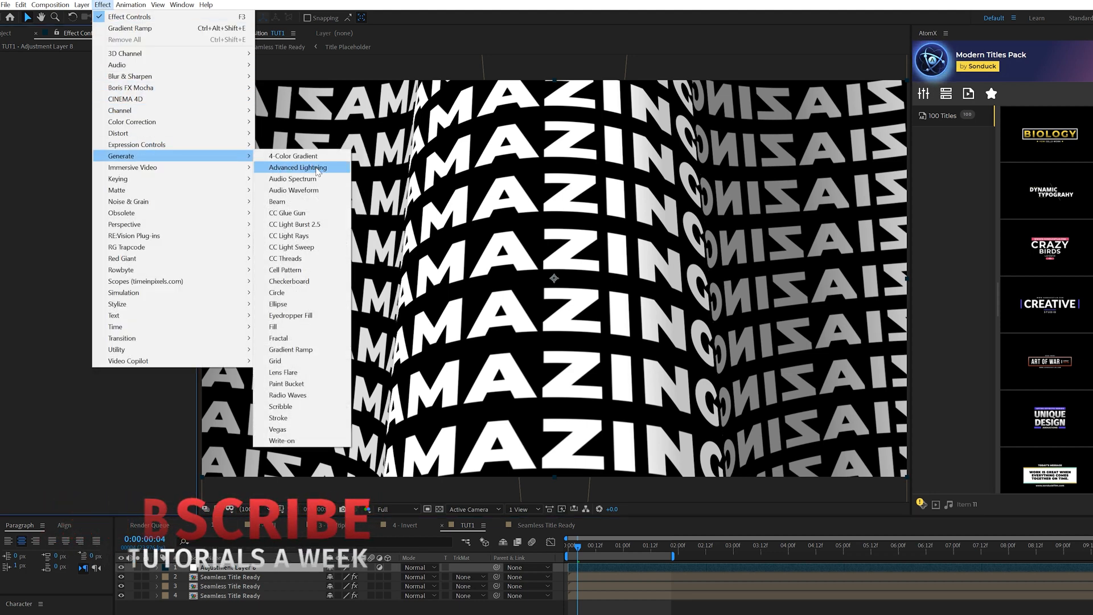
pyautogui.click(292, 156)
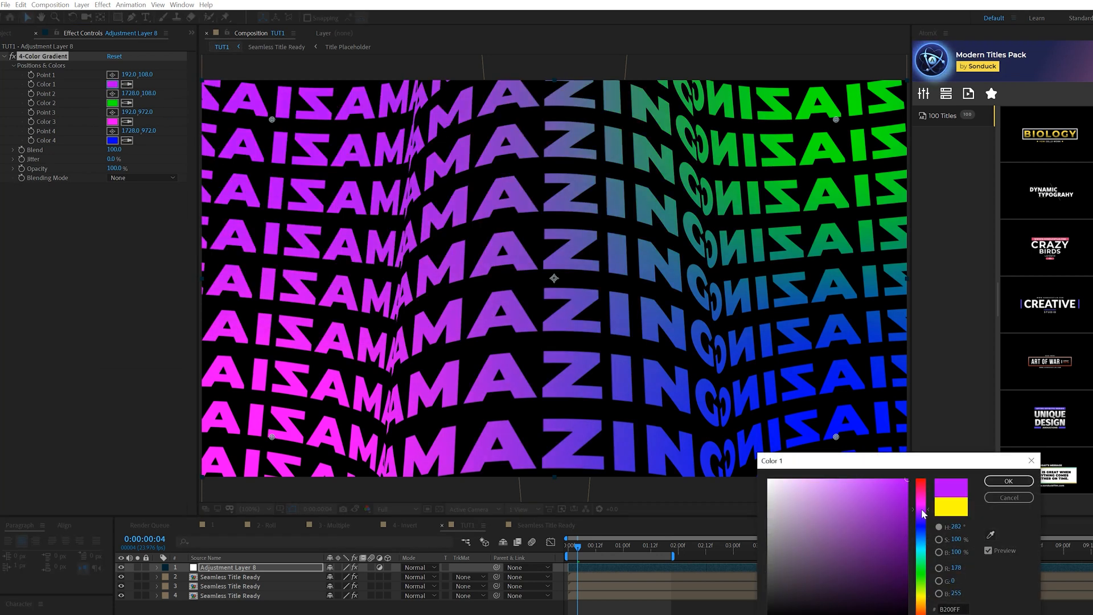
pyautogui.click(1006, 481)
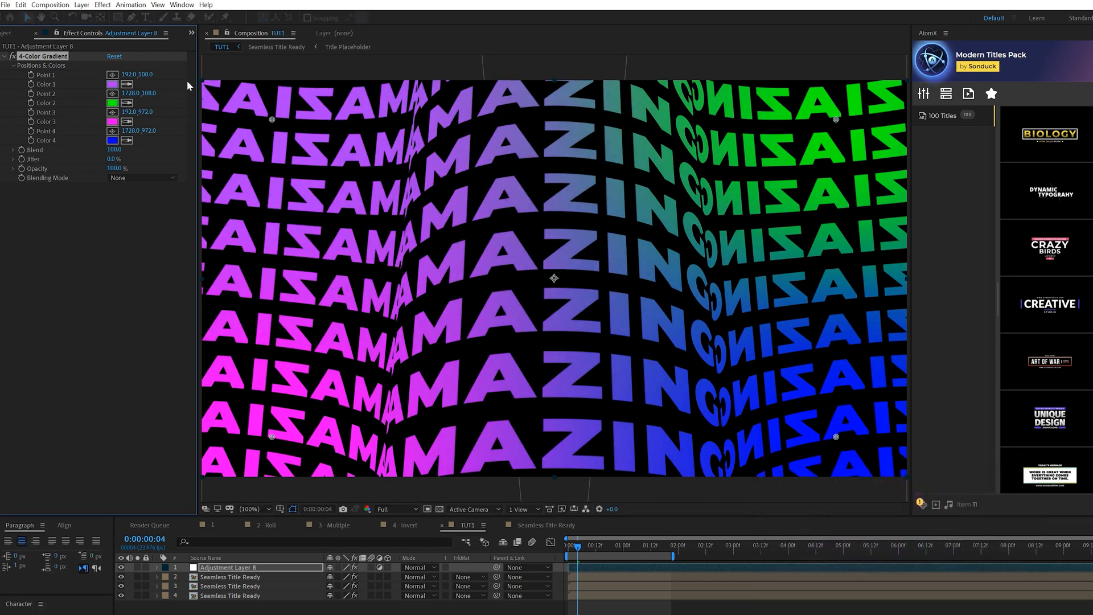
pyautogui.click(112, 94)
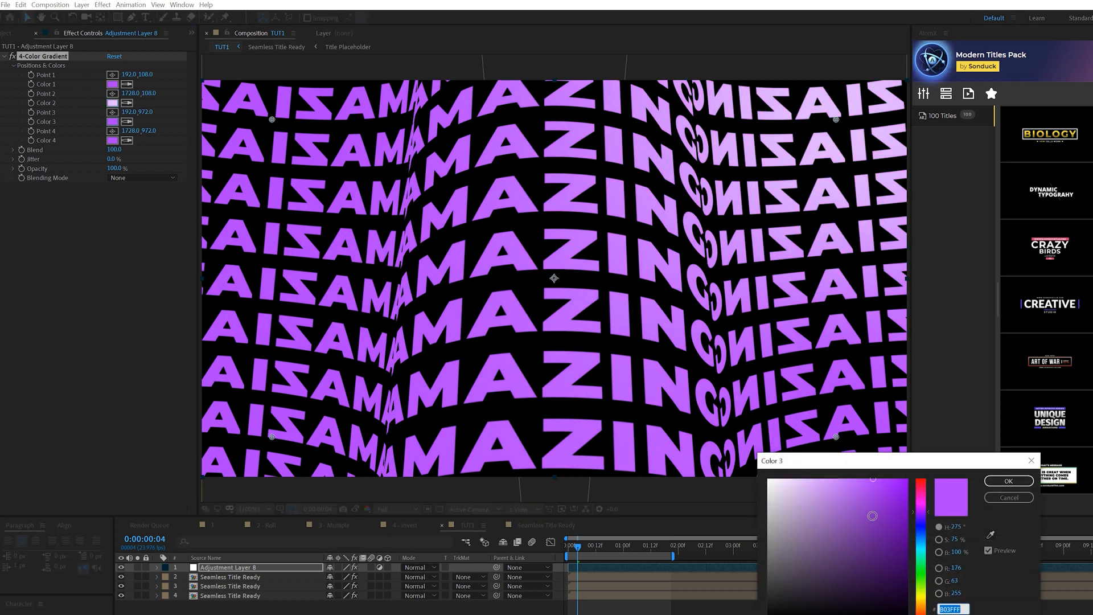
pyautogui.click(1008, 480)
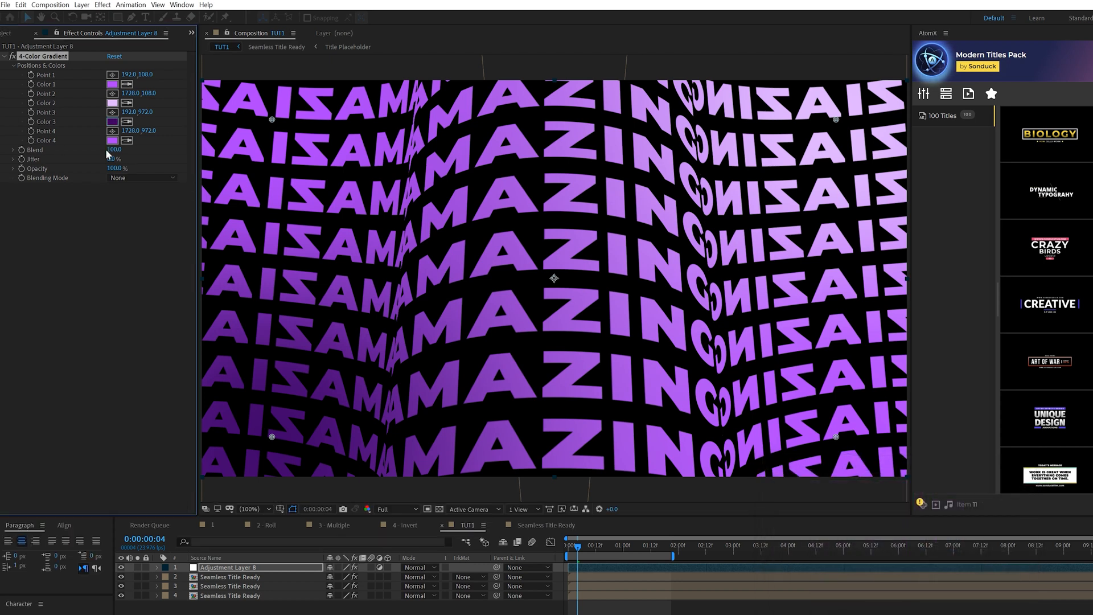
pyautogui.click(113, 140)
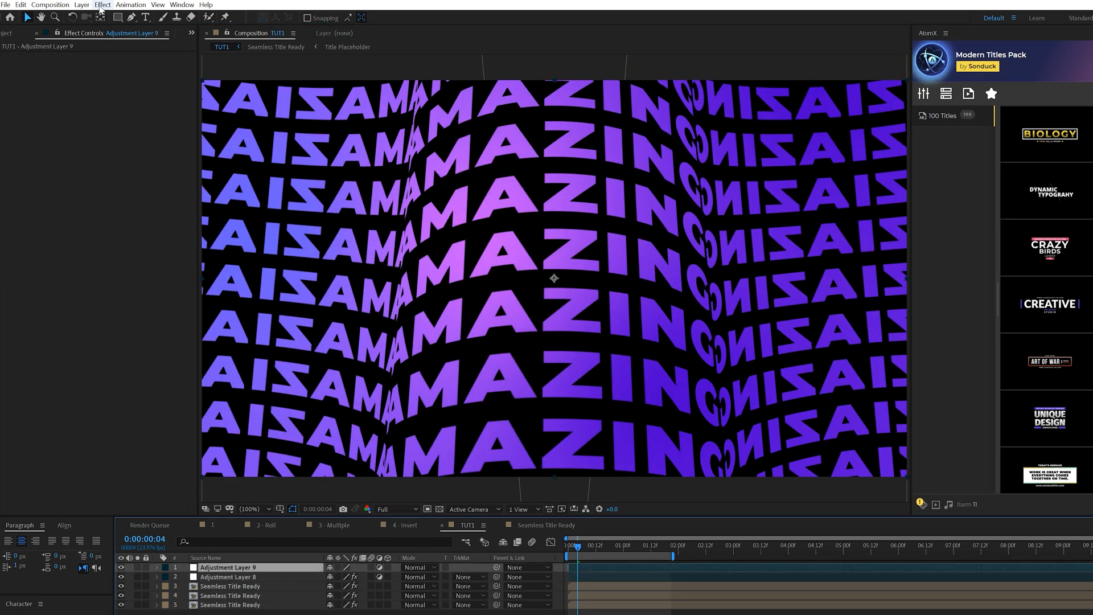
# Step: Bulge the wall with Optics Compensation, reversed lens distortion, field of view 69.3
pyautogui.click(101, 5)
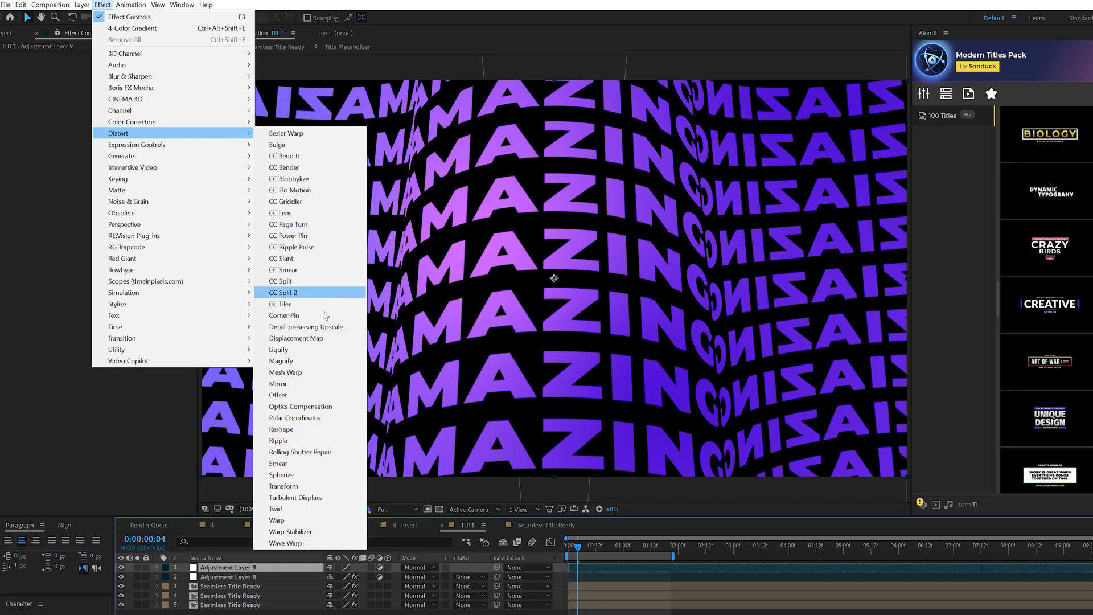
pyautogui.click(300, 407)
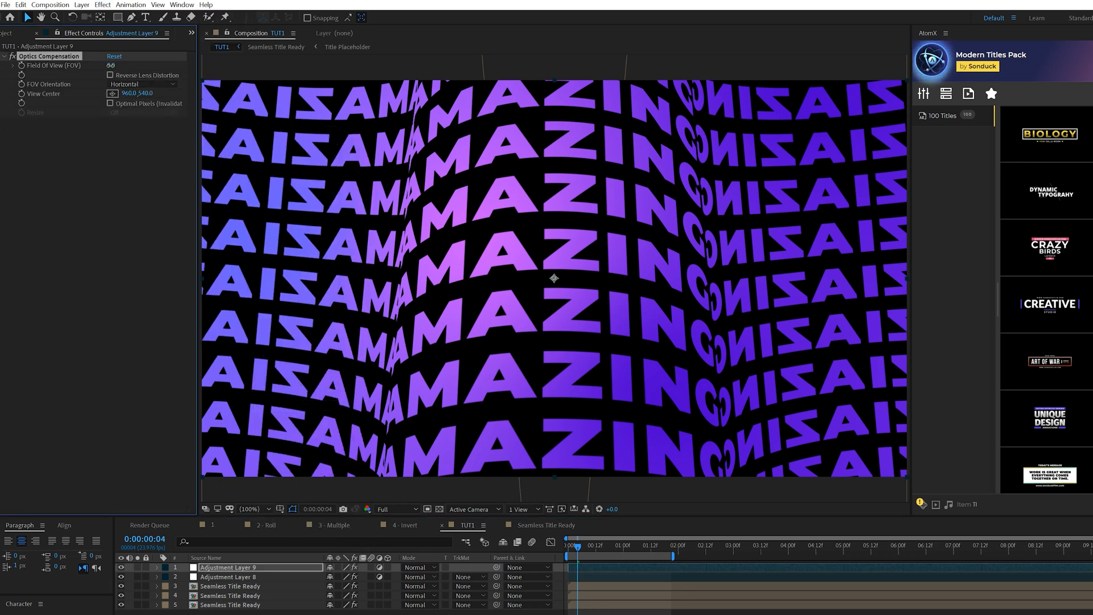
pyautogui.moveTo(112, 65); pyautogui.dragTo(121, 65)
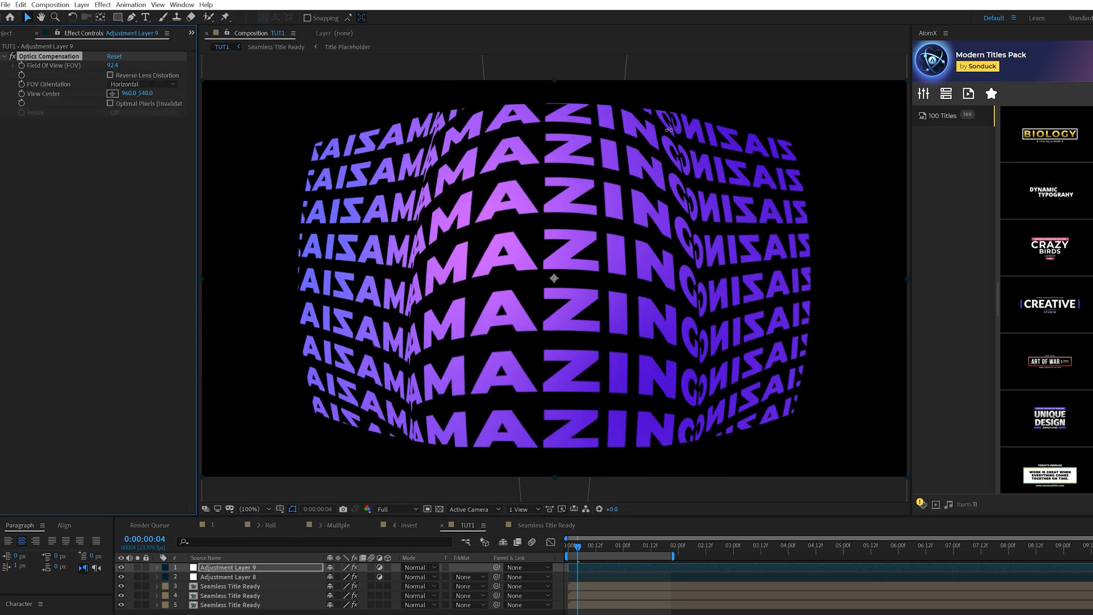
pyautogui.click(110, 75)
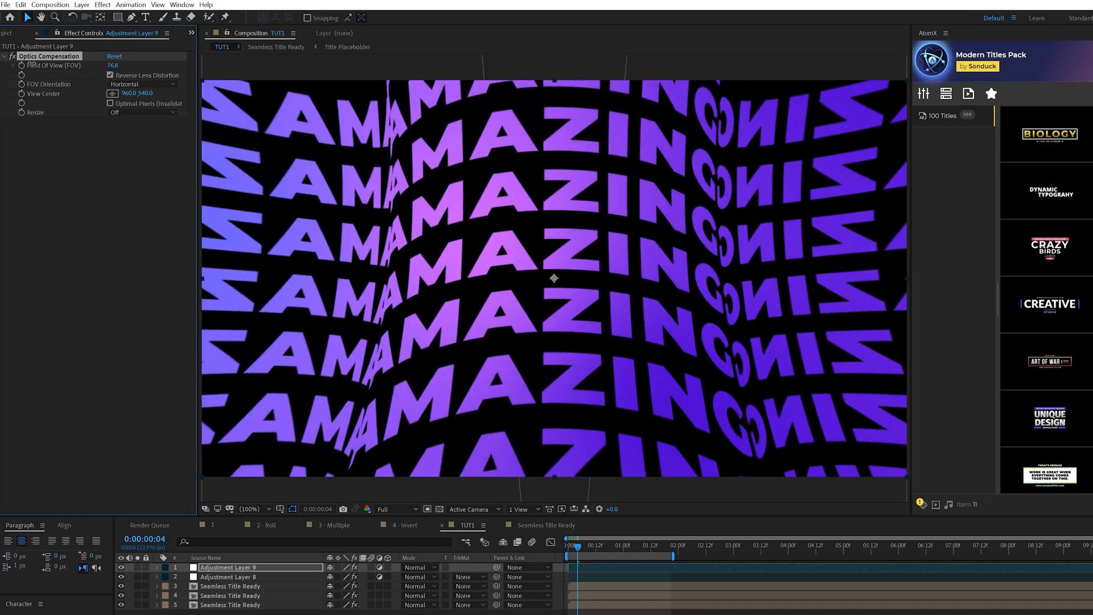
pyautogui.click(112, 64)
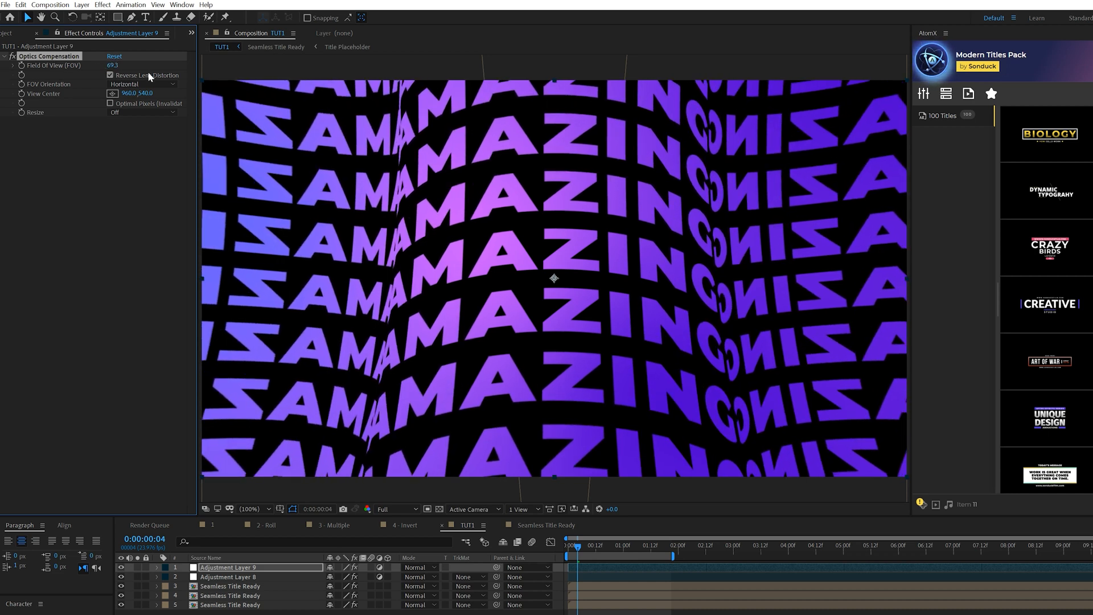
pyautogui.click(102, 4)
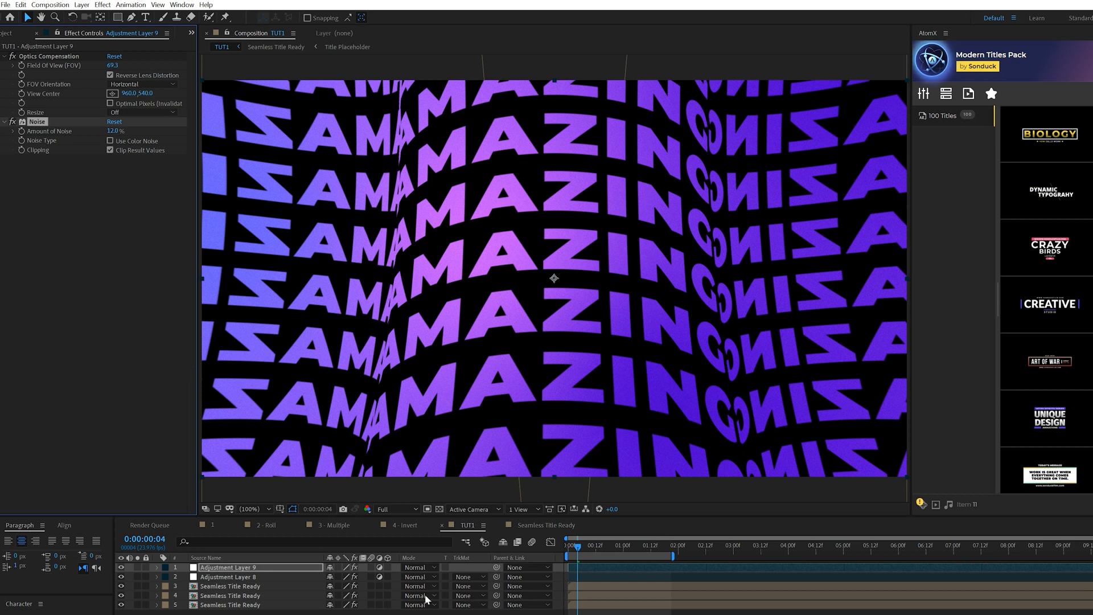
pyautogui.moveTo(455, 315)
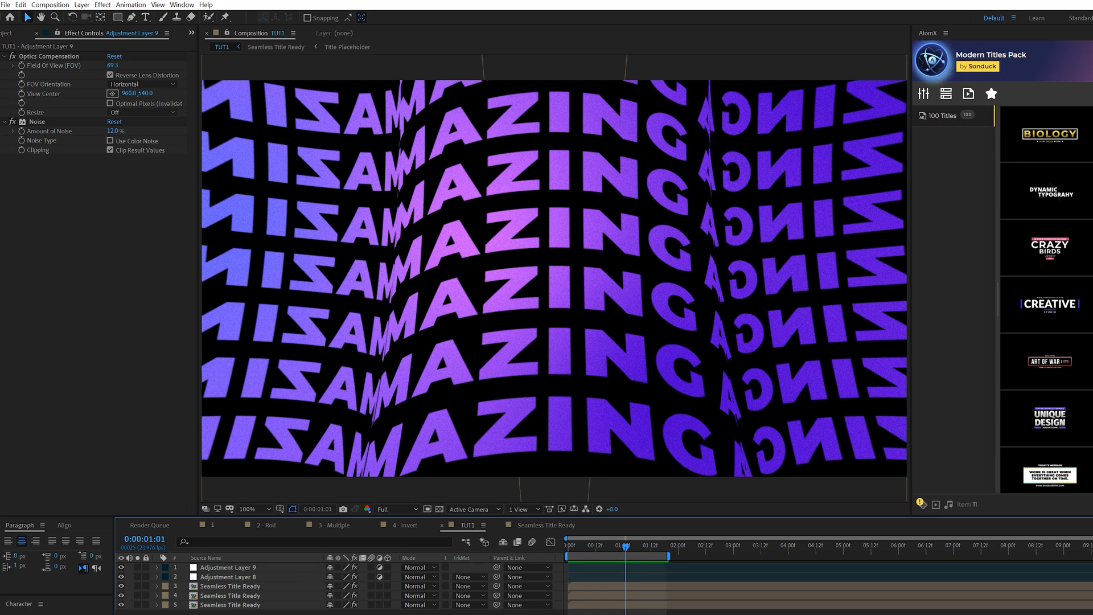
# Step: Bring up the new-layer commands after adding 12% noise grain
pyautogui.click(82, 5)
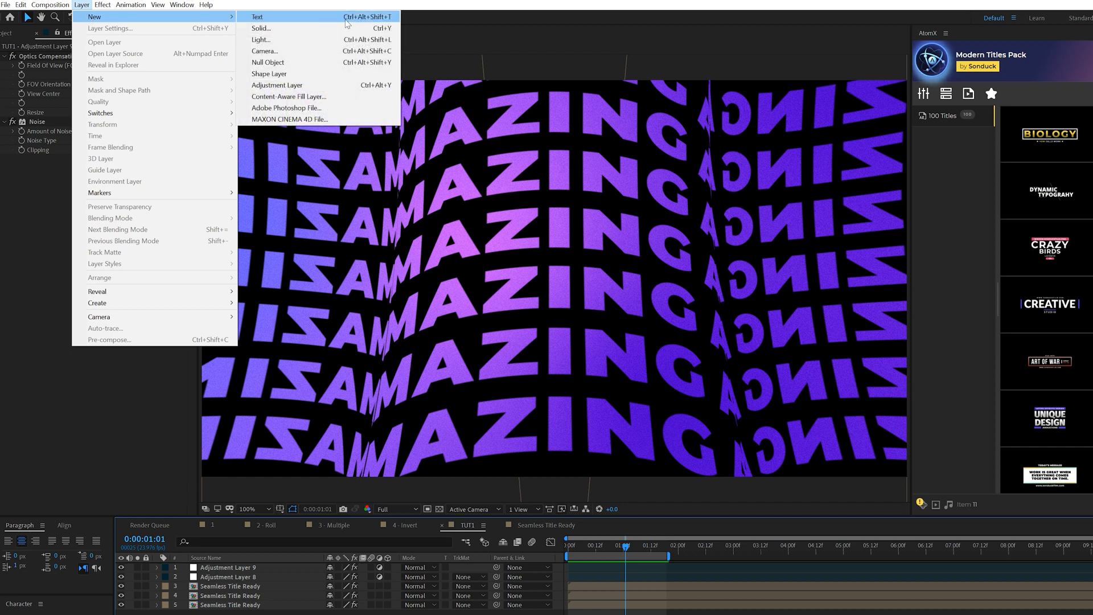
# Step: Create null object Null 4 and parent the text layers to it
pyautogui.click(267, 61)
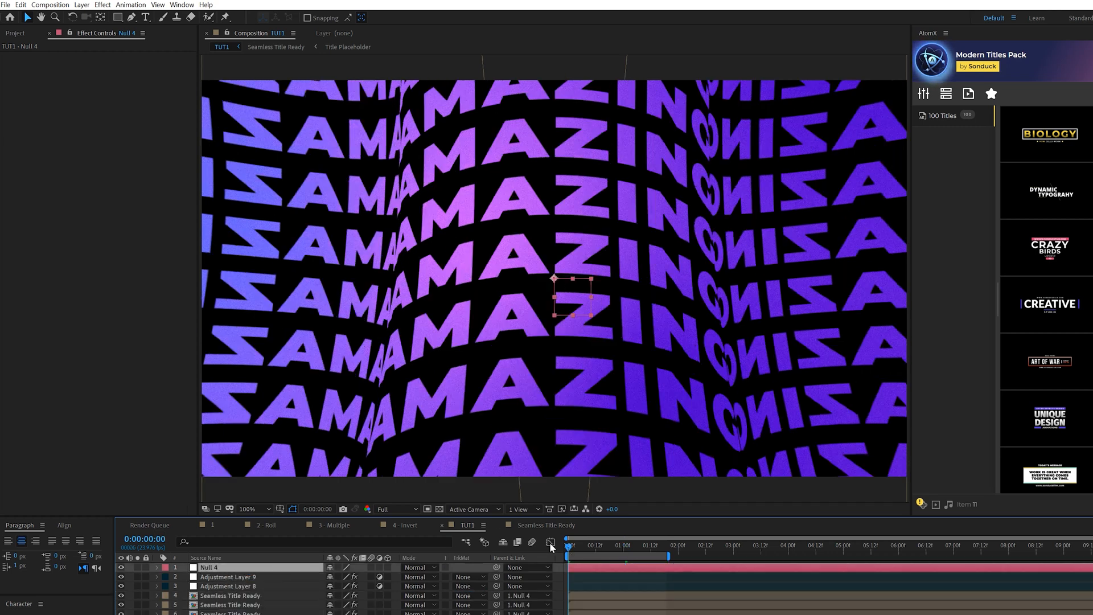
pyautogui.click(157, 567)
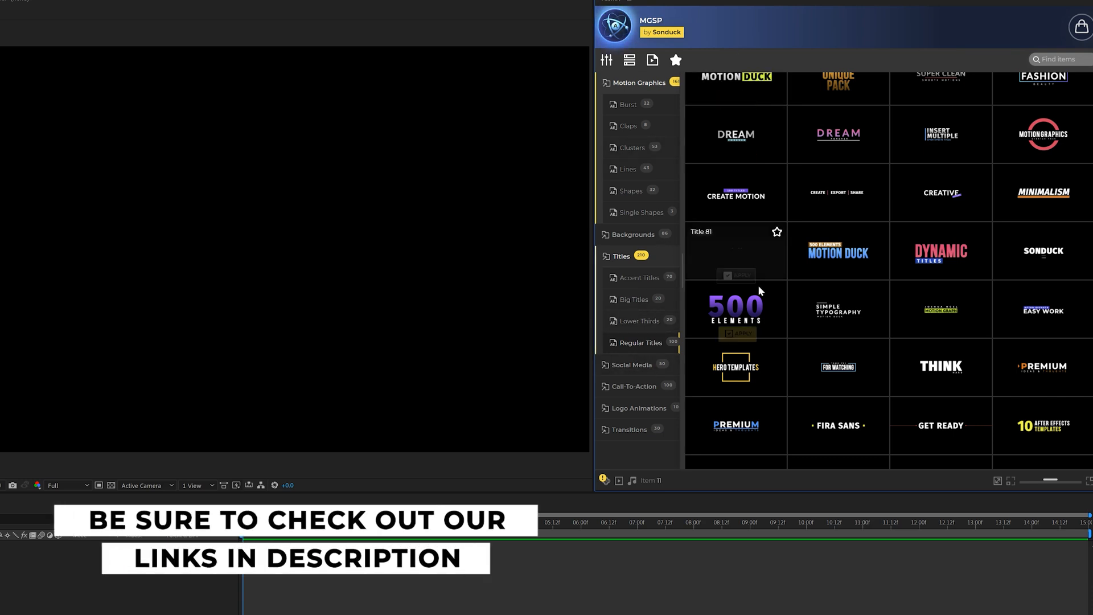
# Step: Browse the Transitions shapes, return to Titles and apply the Title 77 template to the composition
pyautogui.click(634, 234)
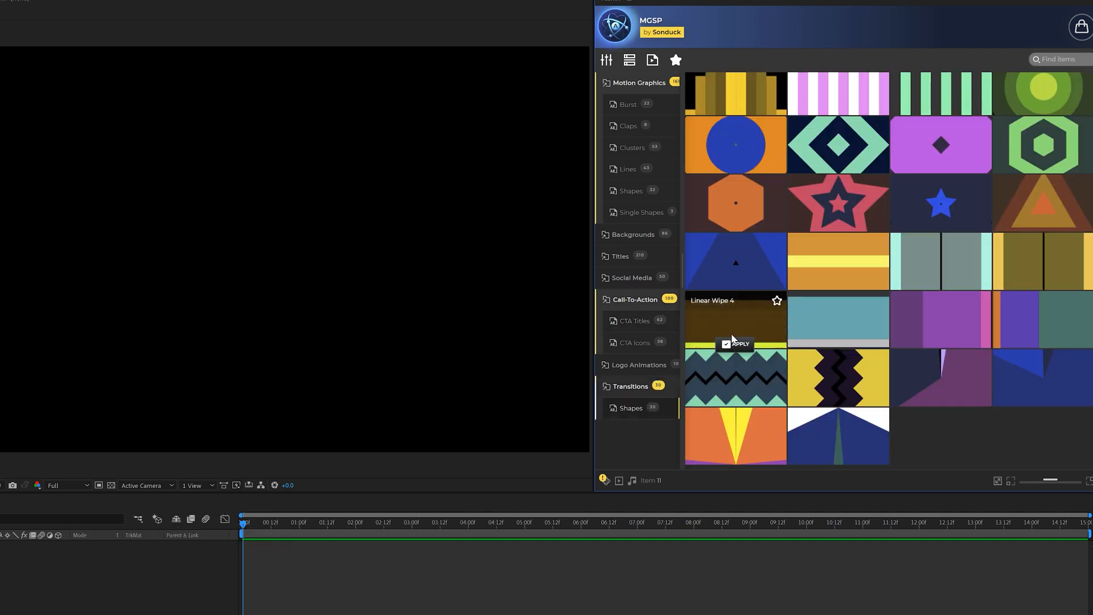
pyautogui.click(619, 256)
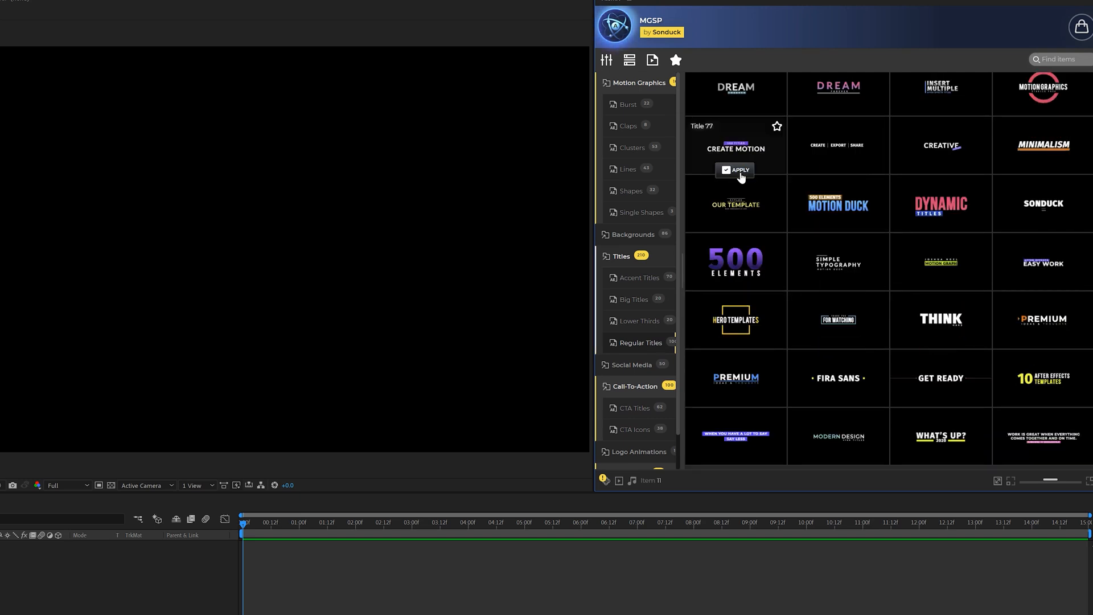
pyautogui.click(736, 169)
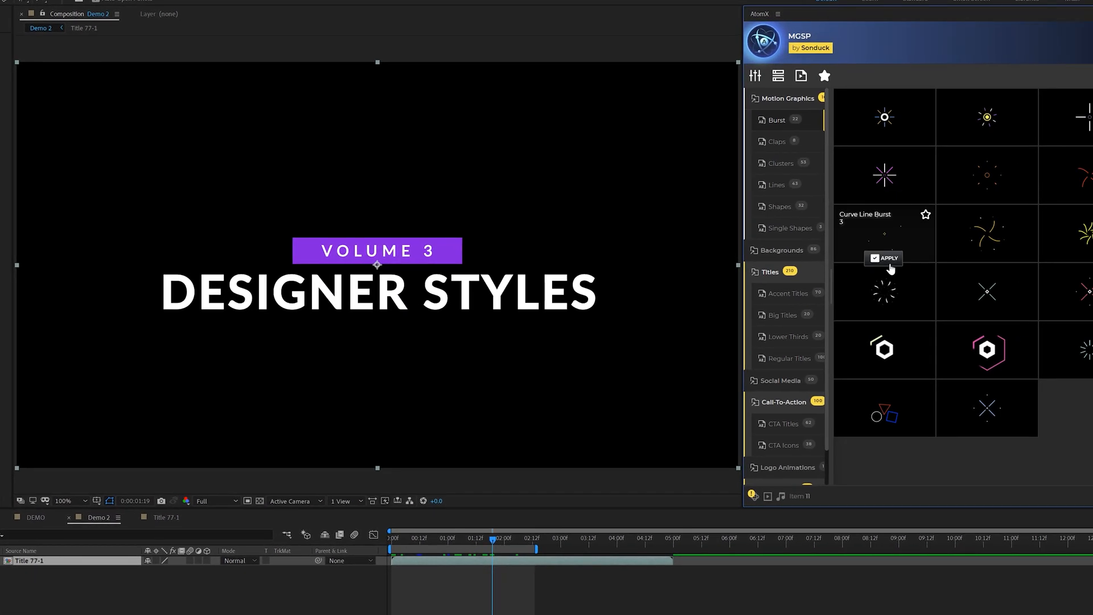
# Step: Add the Curve Line Burst 3 and Cluster 41 accents around the DESIGNER STYLES title
pyautogui.click(781, 163)
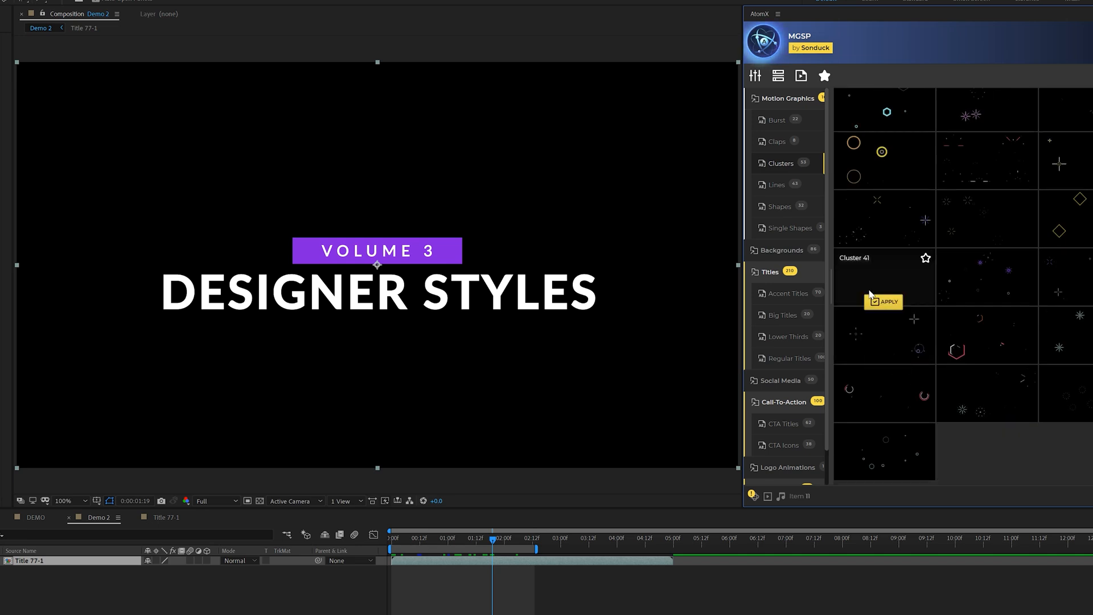
pyautogui.click(884, 300)
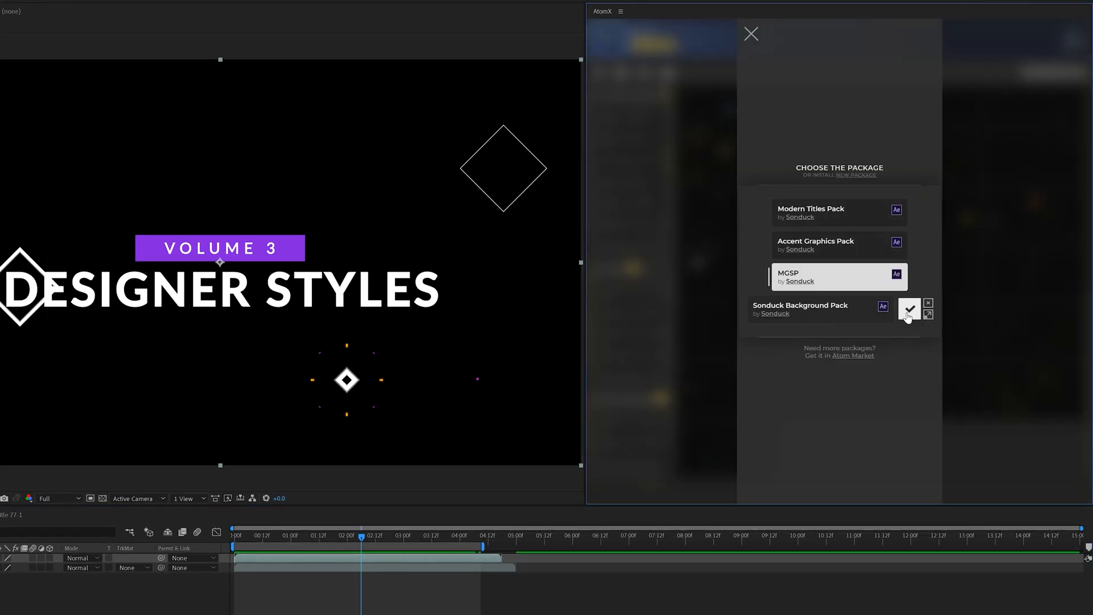
# Step: Apply Gradient 2 from the Sonduck Background Pack behind the title, then switch to Modern Titles Pack
pyautogui.click(908, 312)
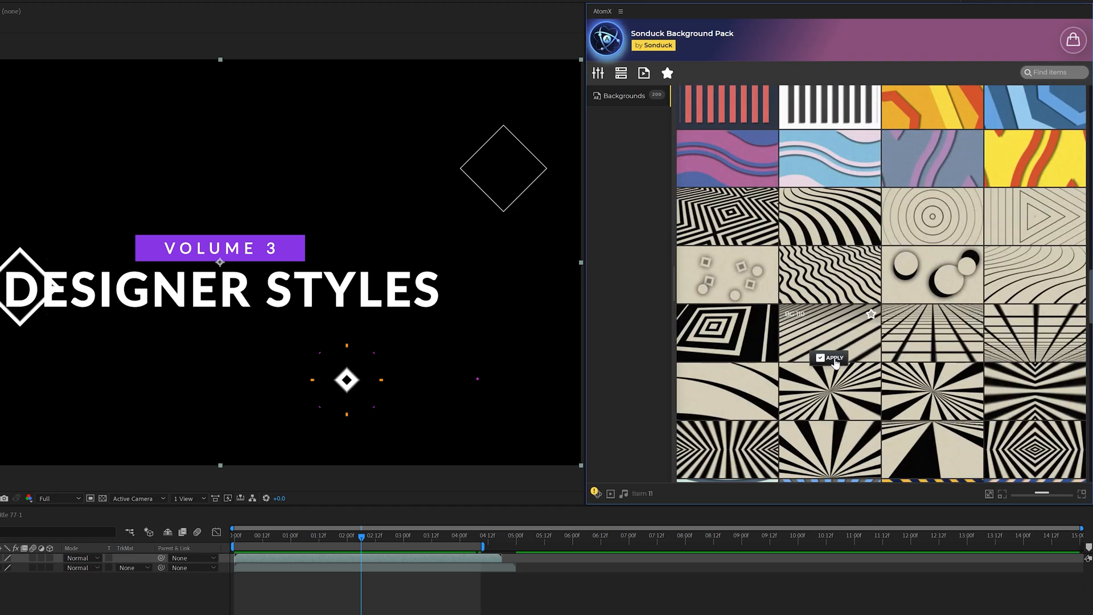
pyautogui.scroll(-3)
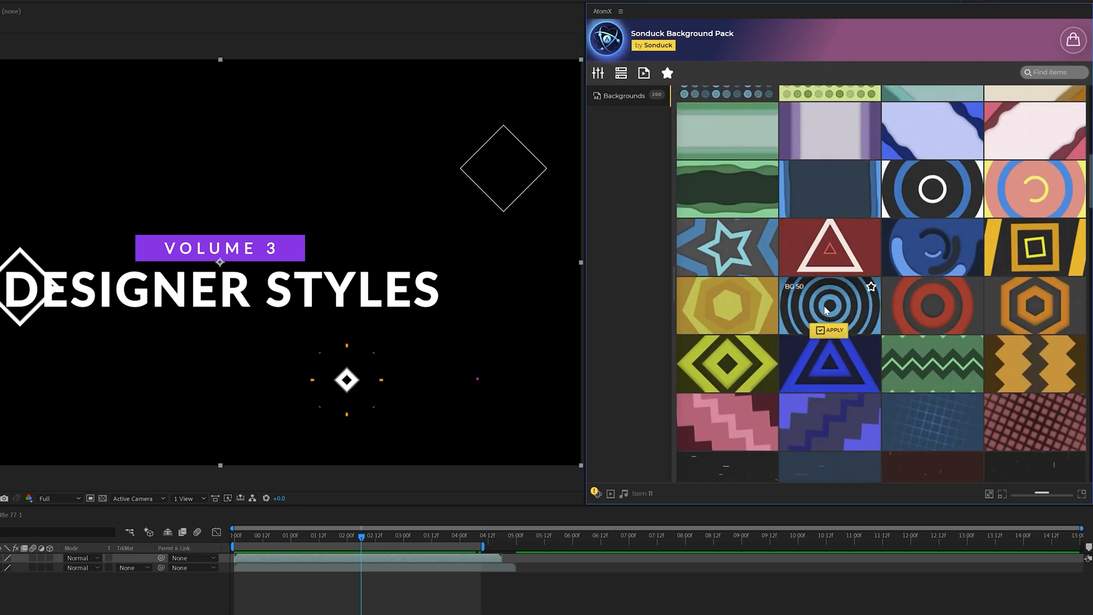
pyautogui.scroll(-3)
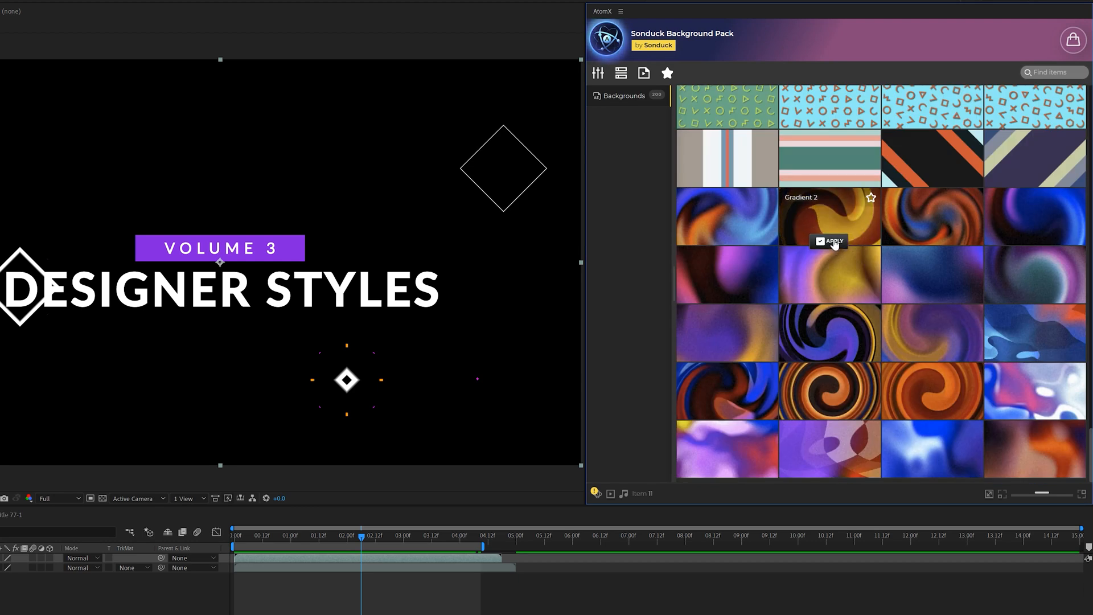
pyautogui.click(828, 241)
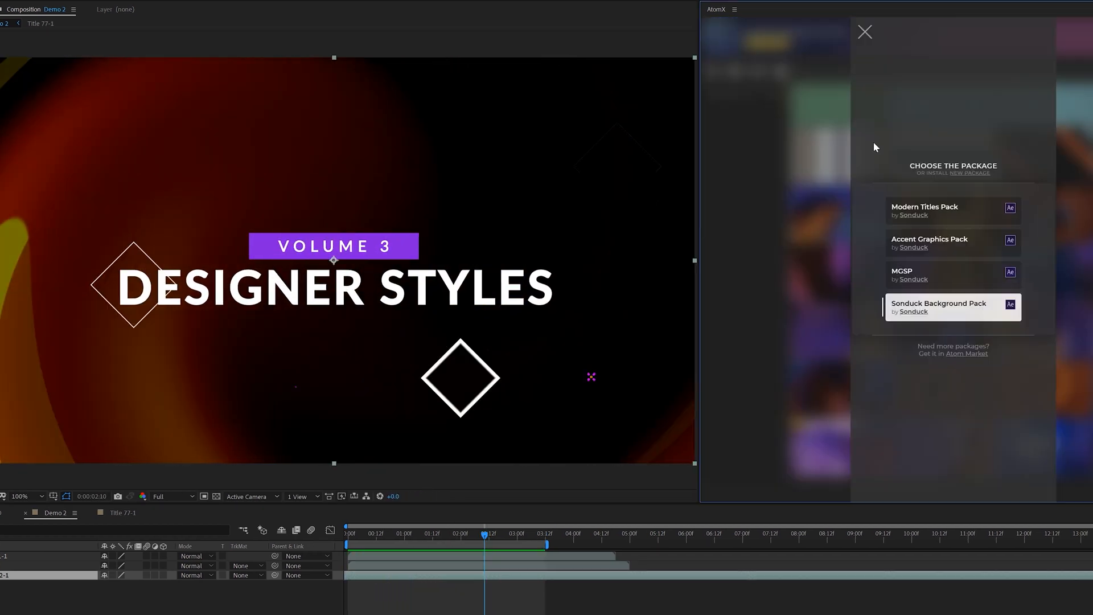
pyautogui.click(924, 210)
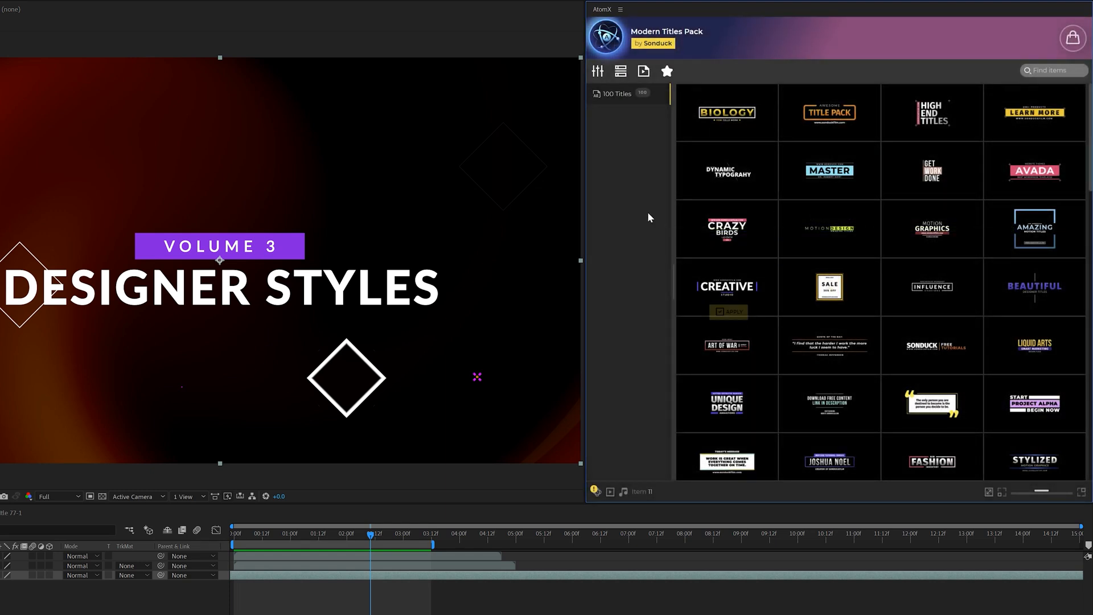
pyautogui.moveTo(725, 229)
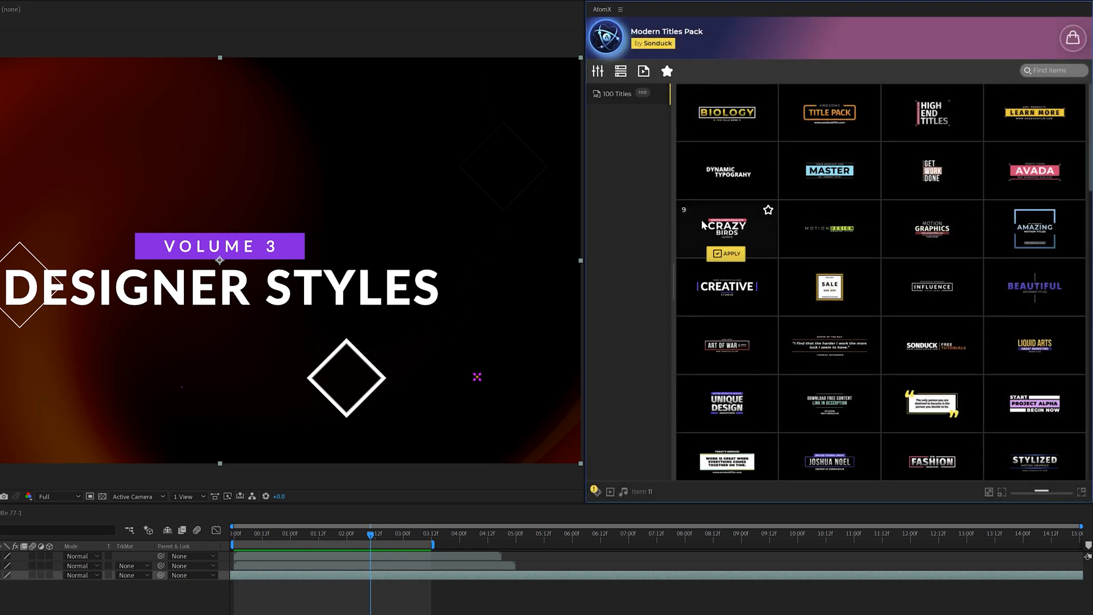